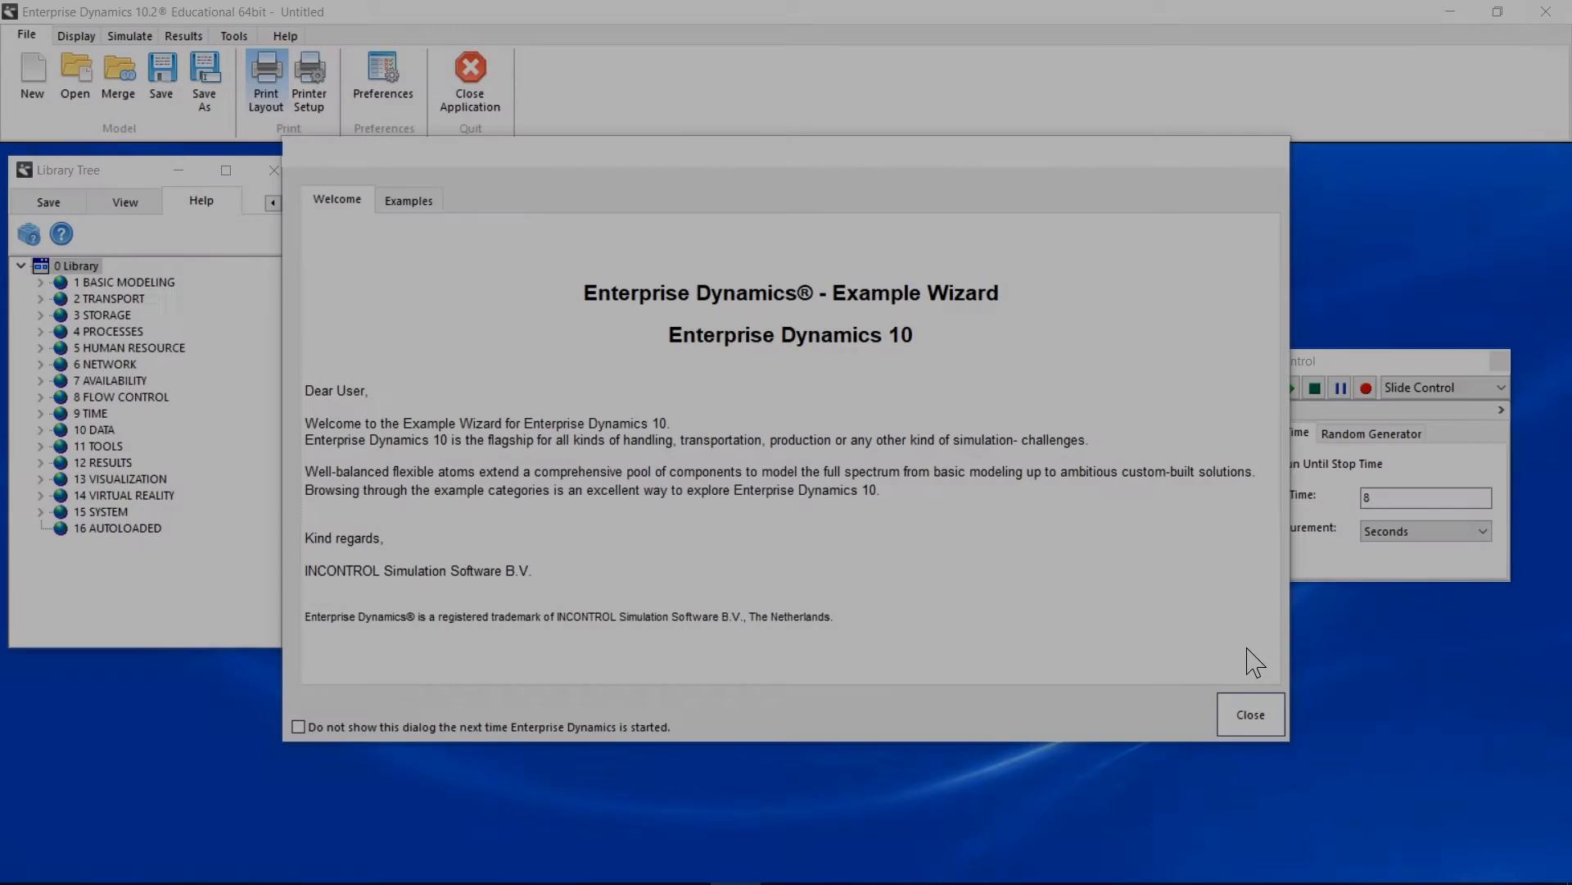
mouse_move(539, 308)
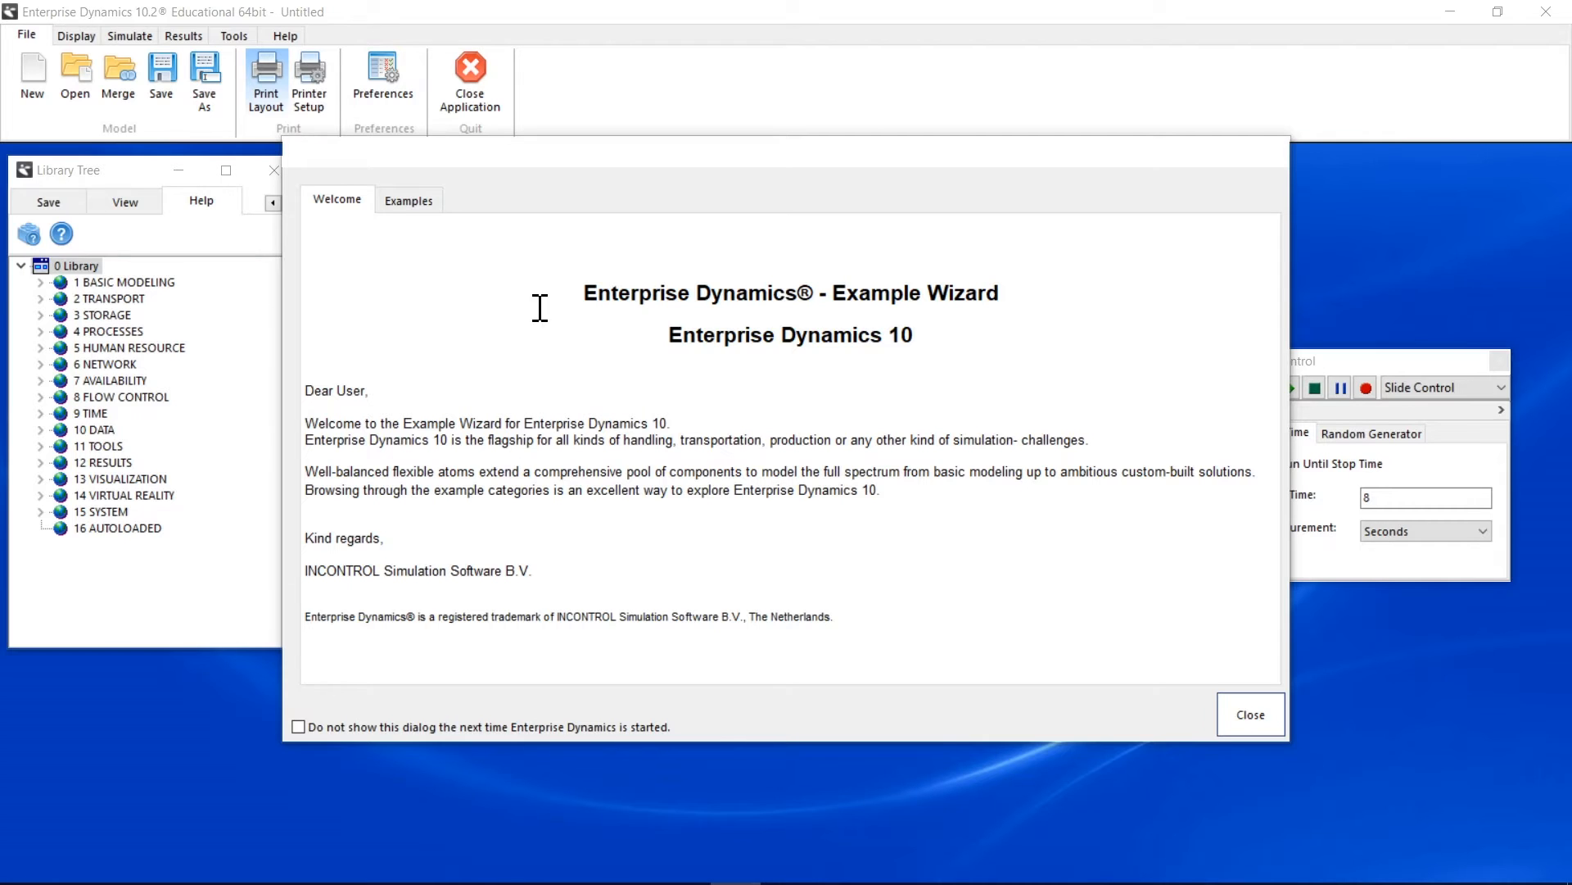
Step: Close the Example Wizard after glancing at the Examples list, leaving an empty model layout
left_click(408, 199)
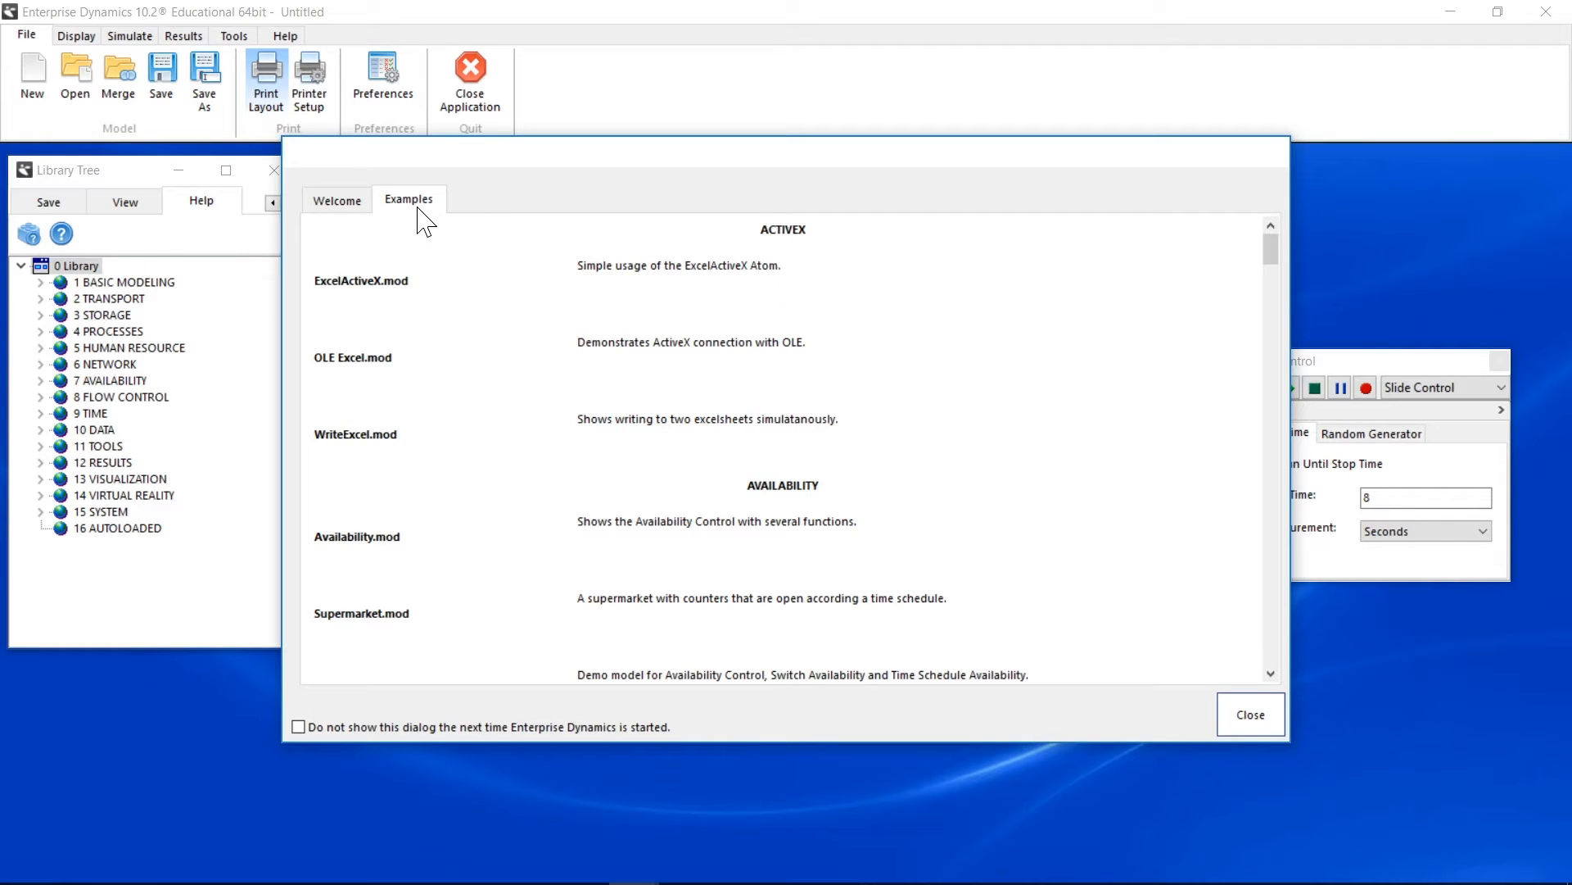
mouse_move(1173, 676)
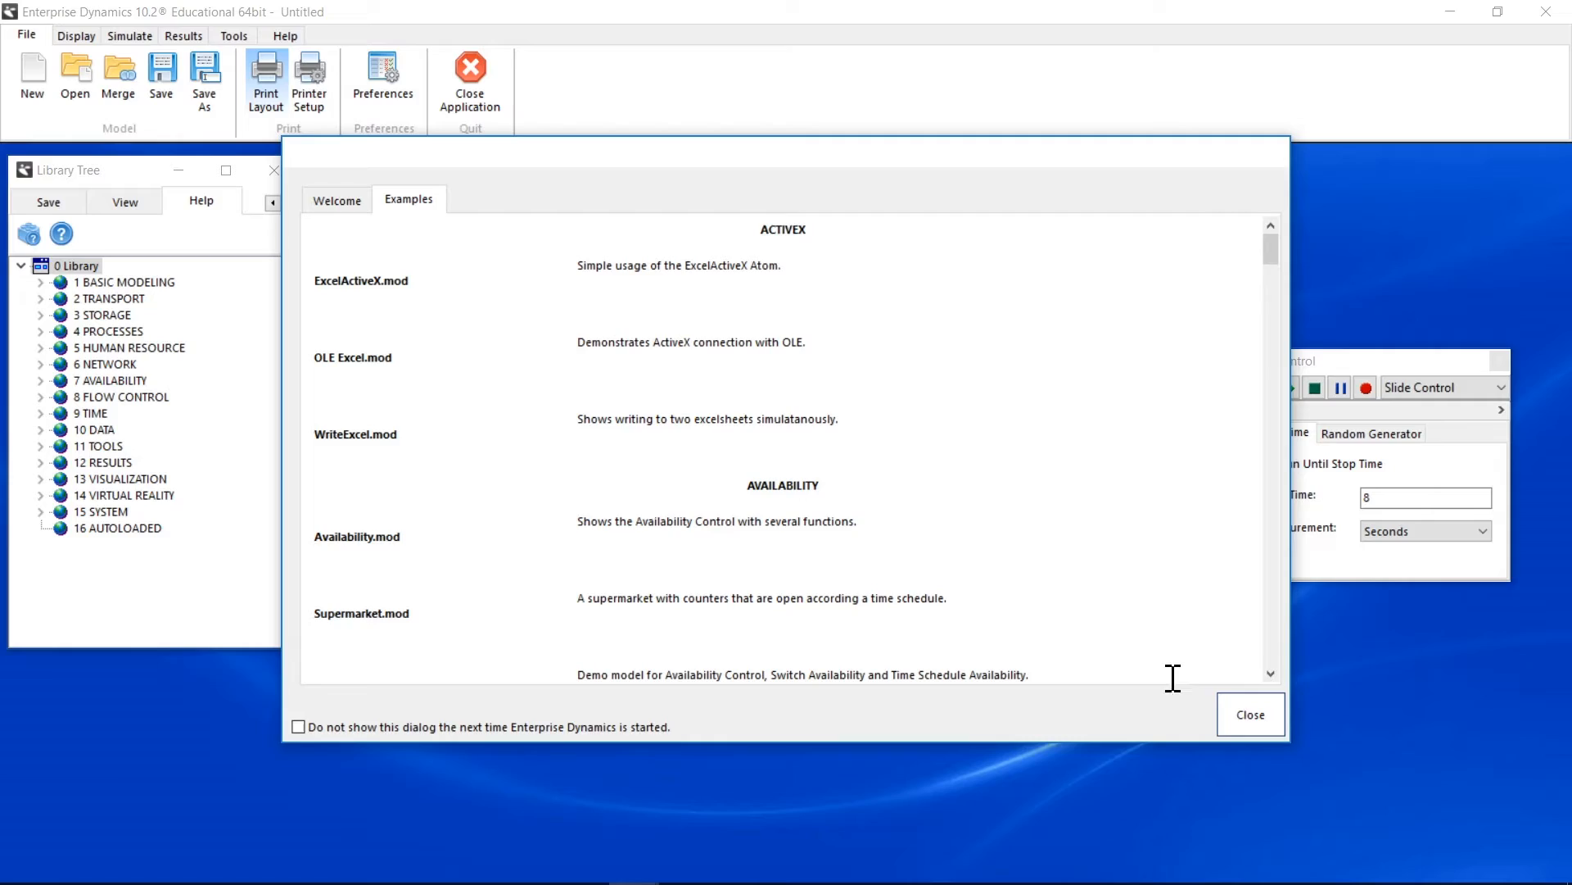
left_click(1248, 715)
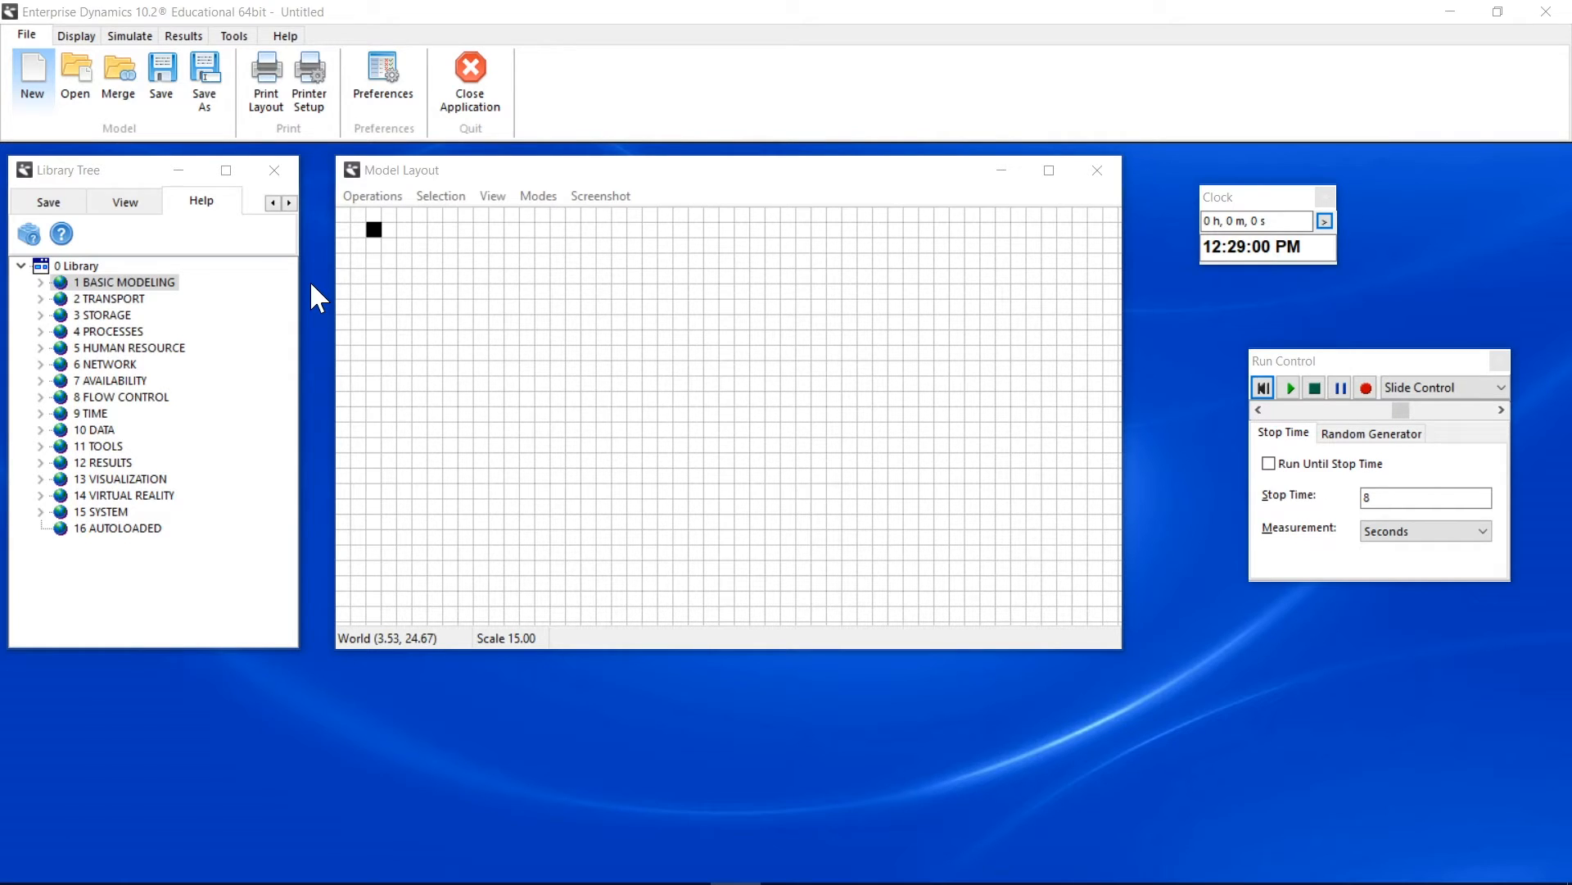
Step: Drag Source, Queue, Server and Sink from Basic Modeling into a row on the layout
left_click(39, 282)
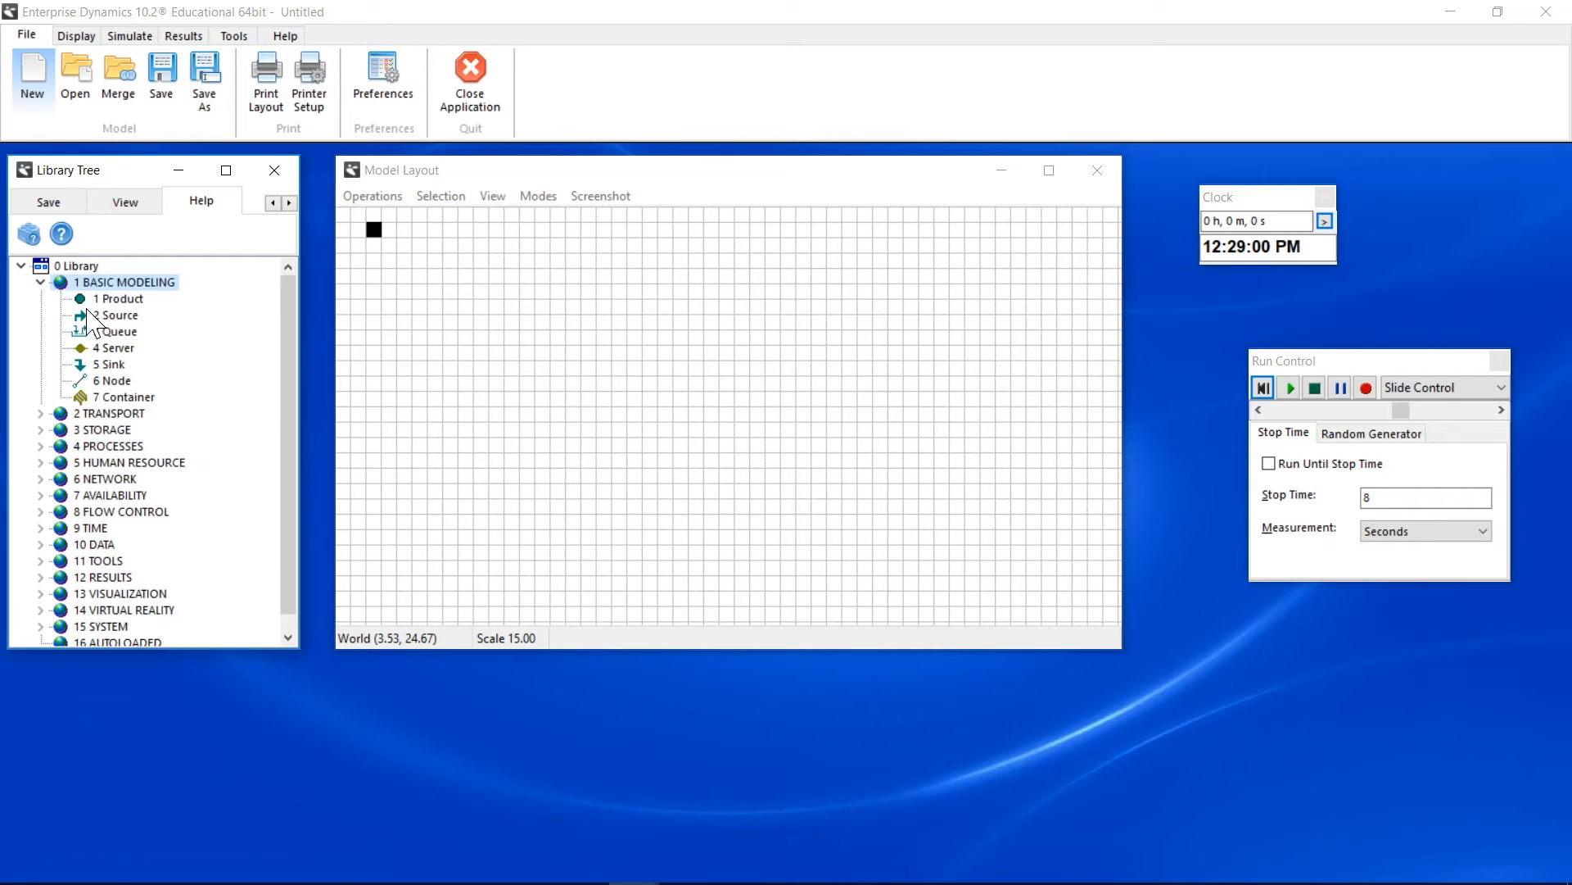
mouse_move(190, 365)
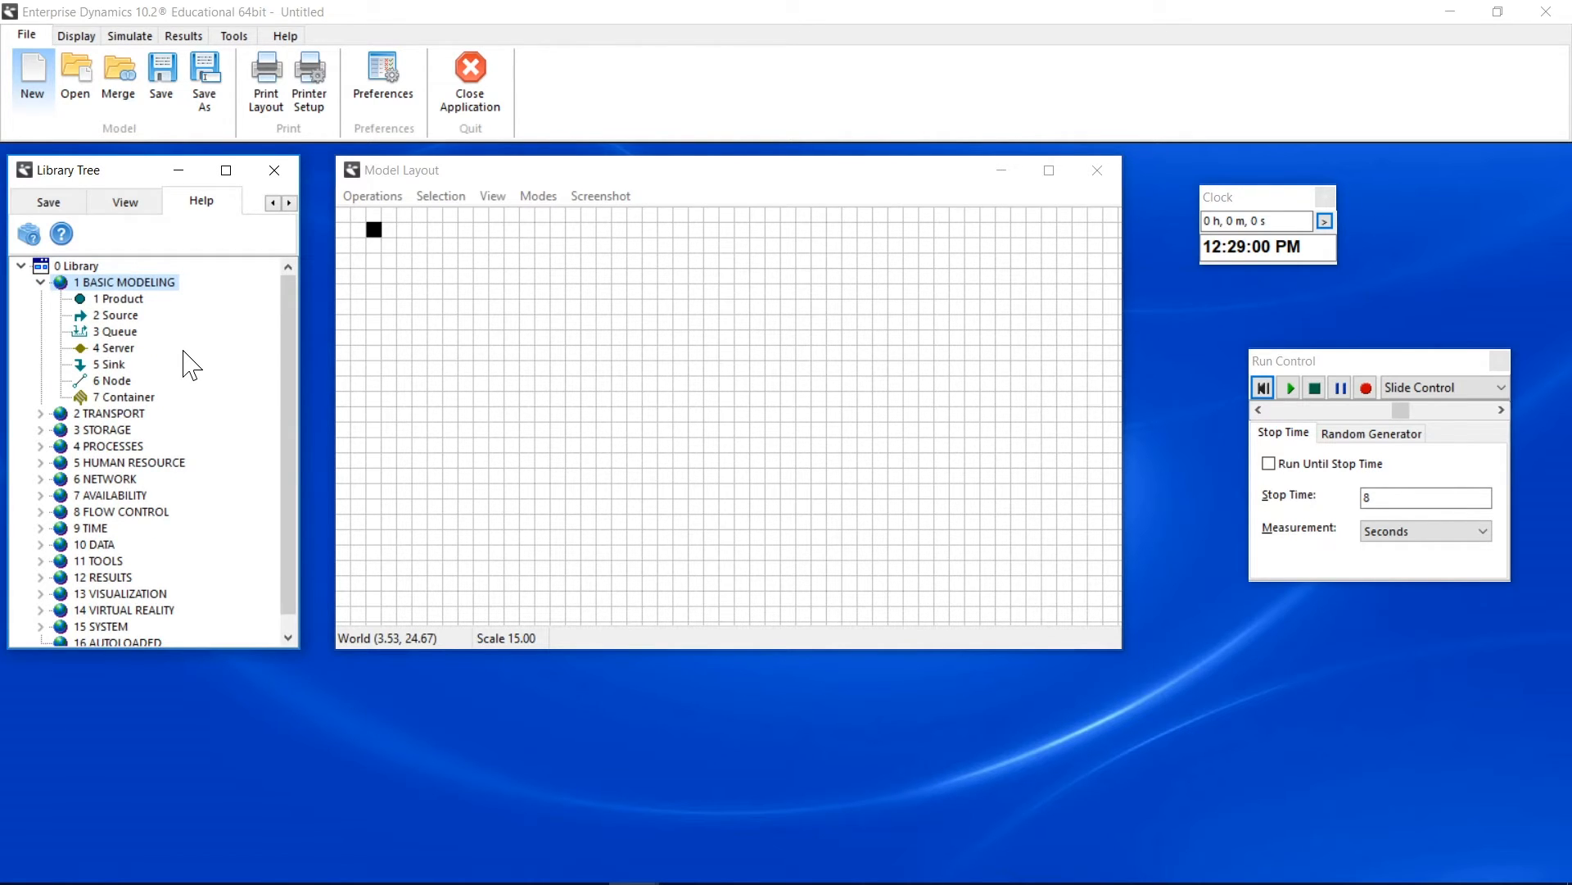
left_click_drag(119, 315, 526, 301)
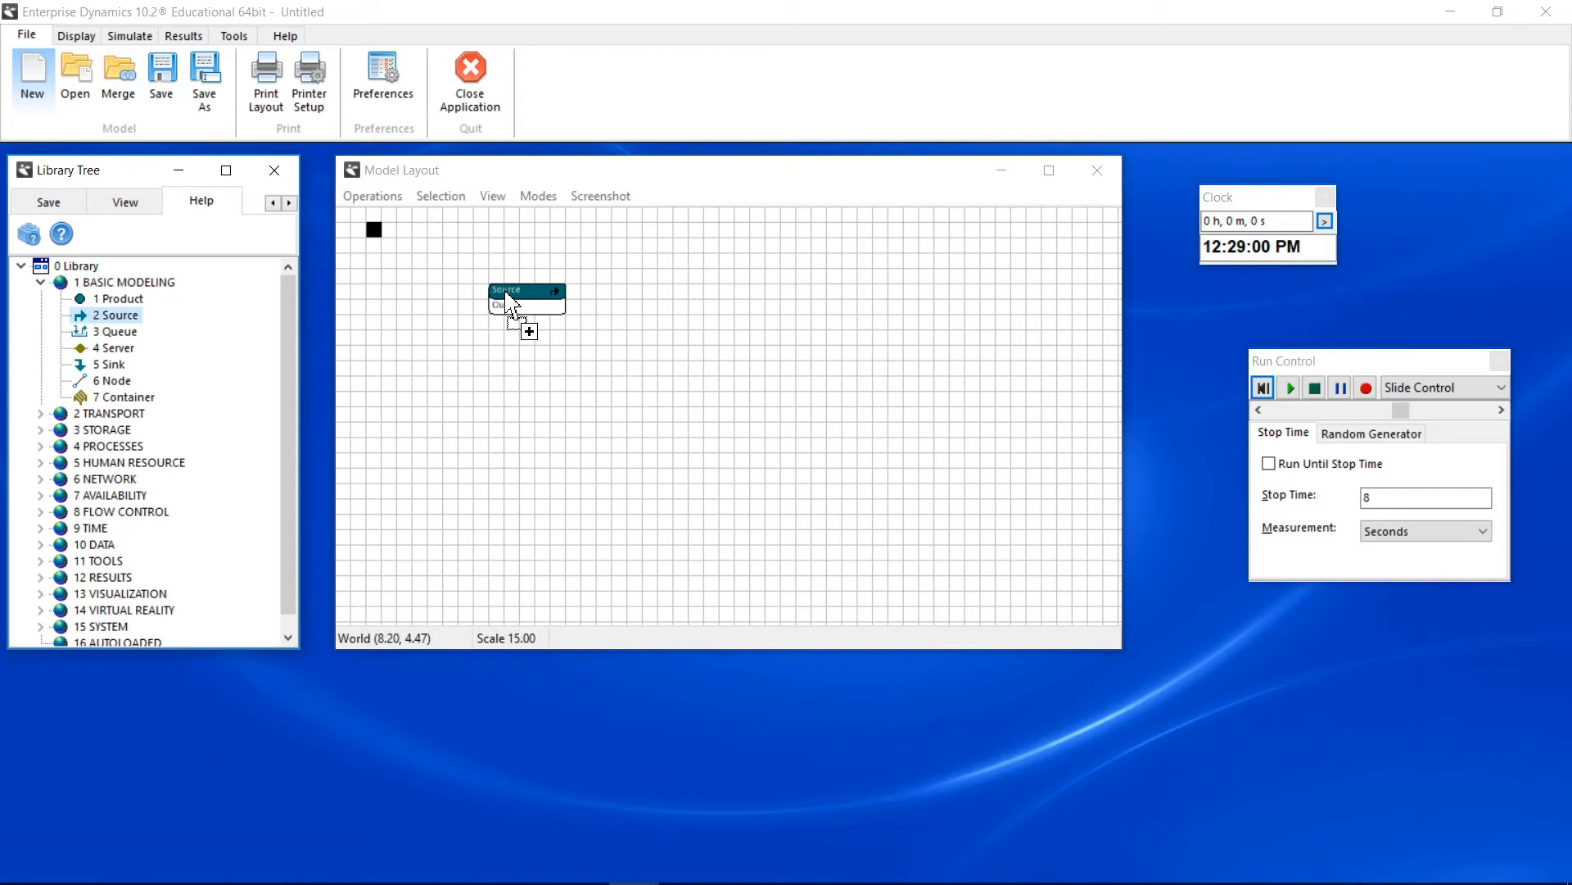
left_click_drag(113, 331, 634, 321)
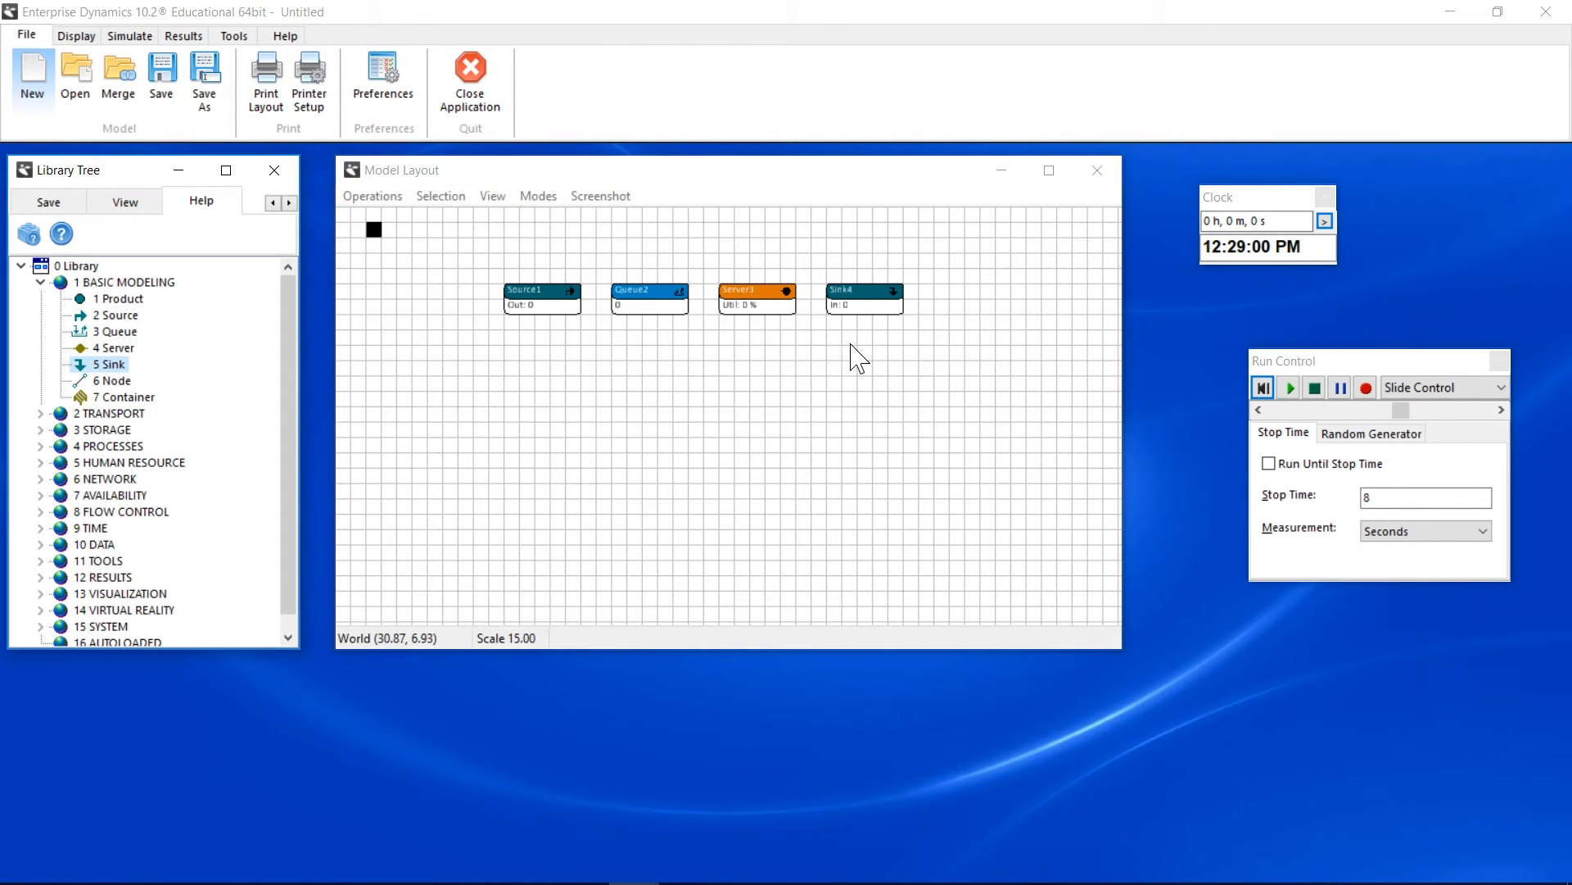
mouse_move(869, 365)
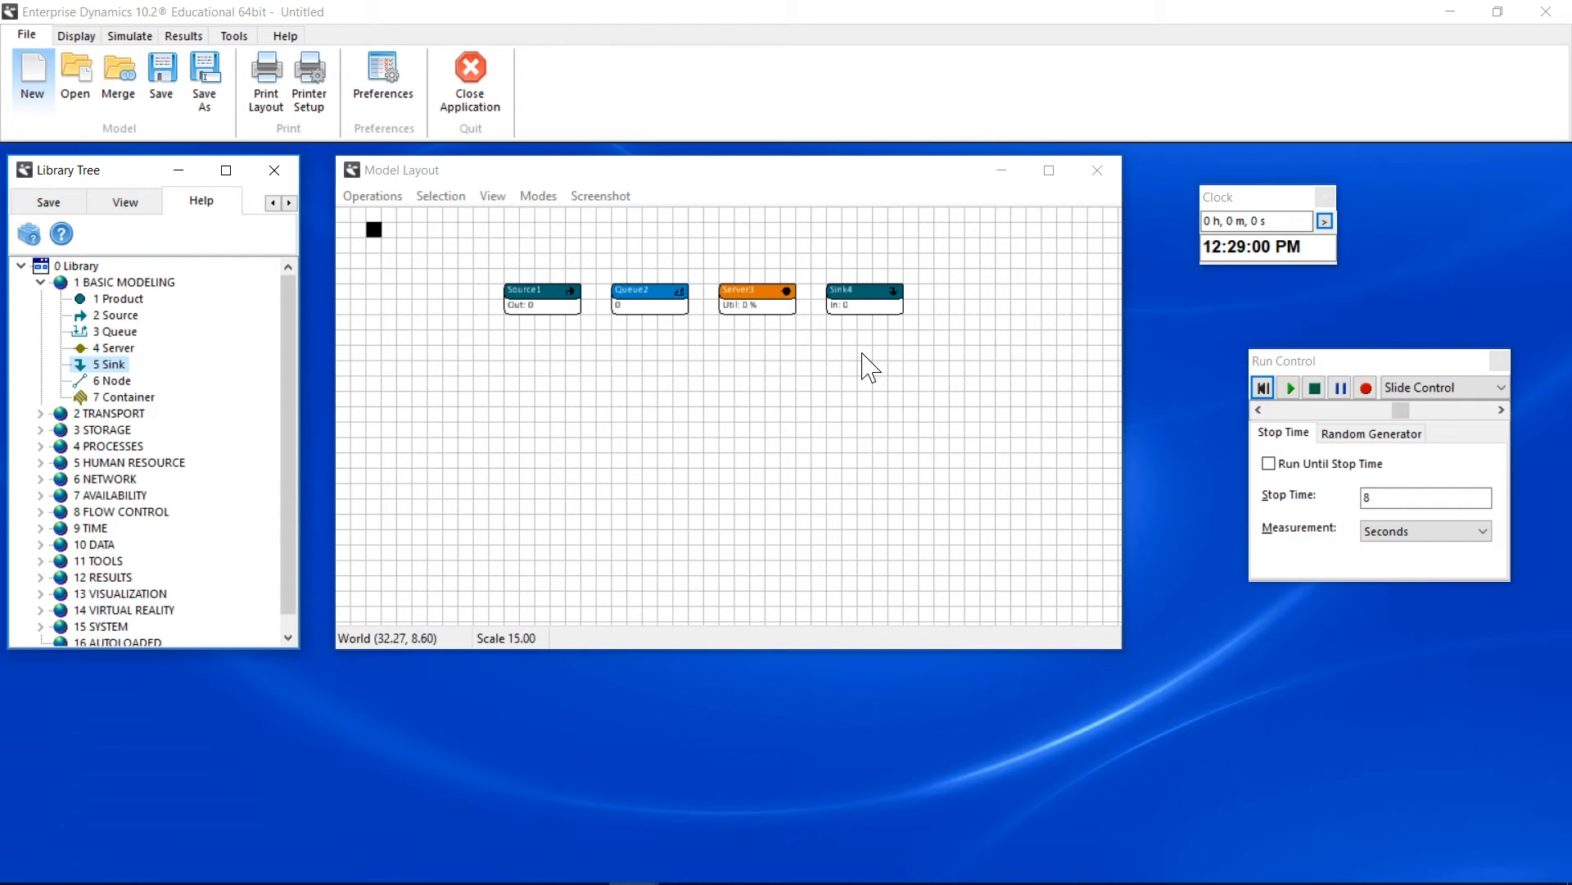
Step: Reset and run the model about 34 hours: 12039 products sunk, 89.8% server utilization
left_click(1263, 387)
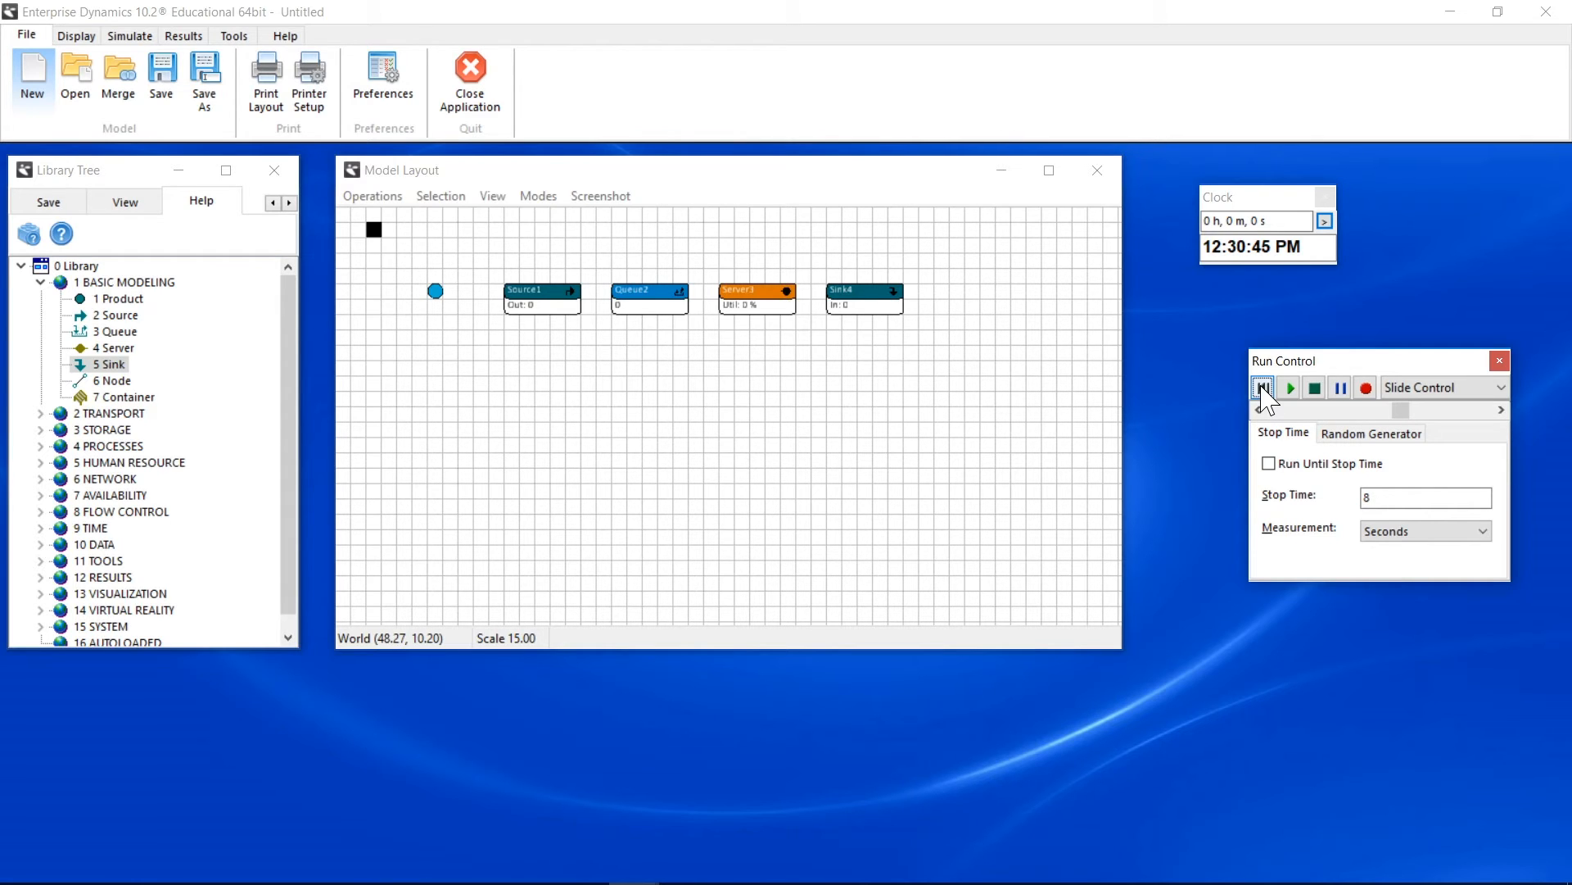
left_click(1291, 388)
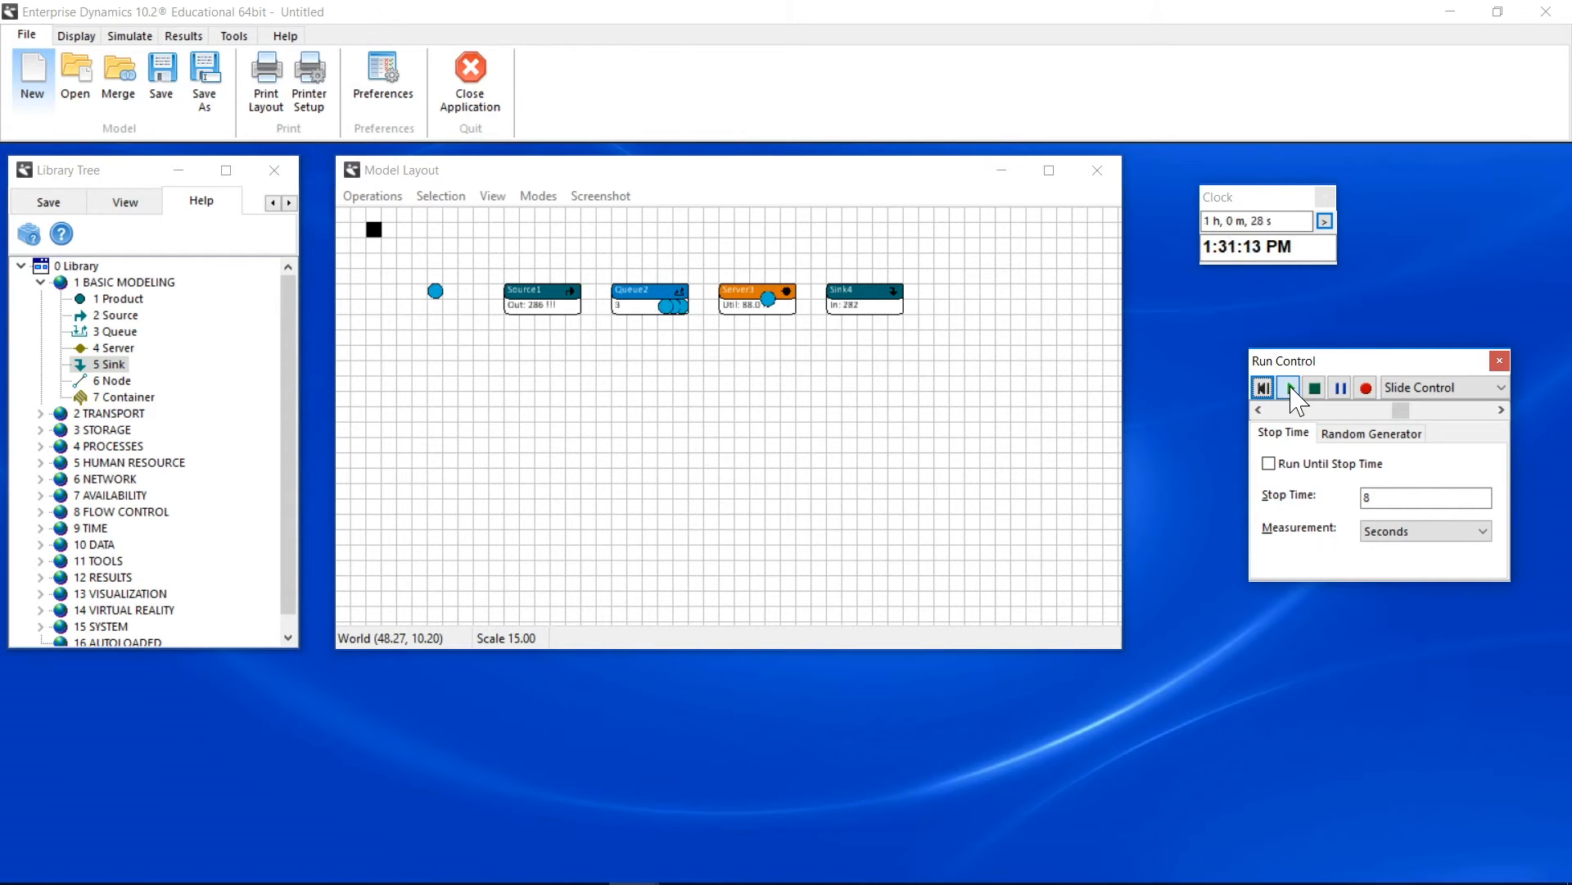
left_click(1289, 388)
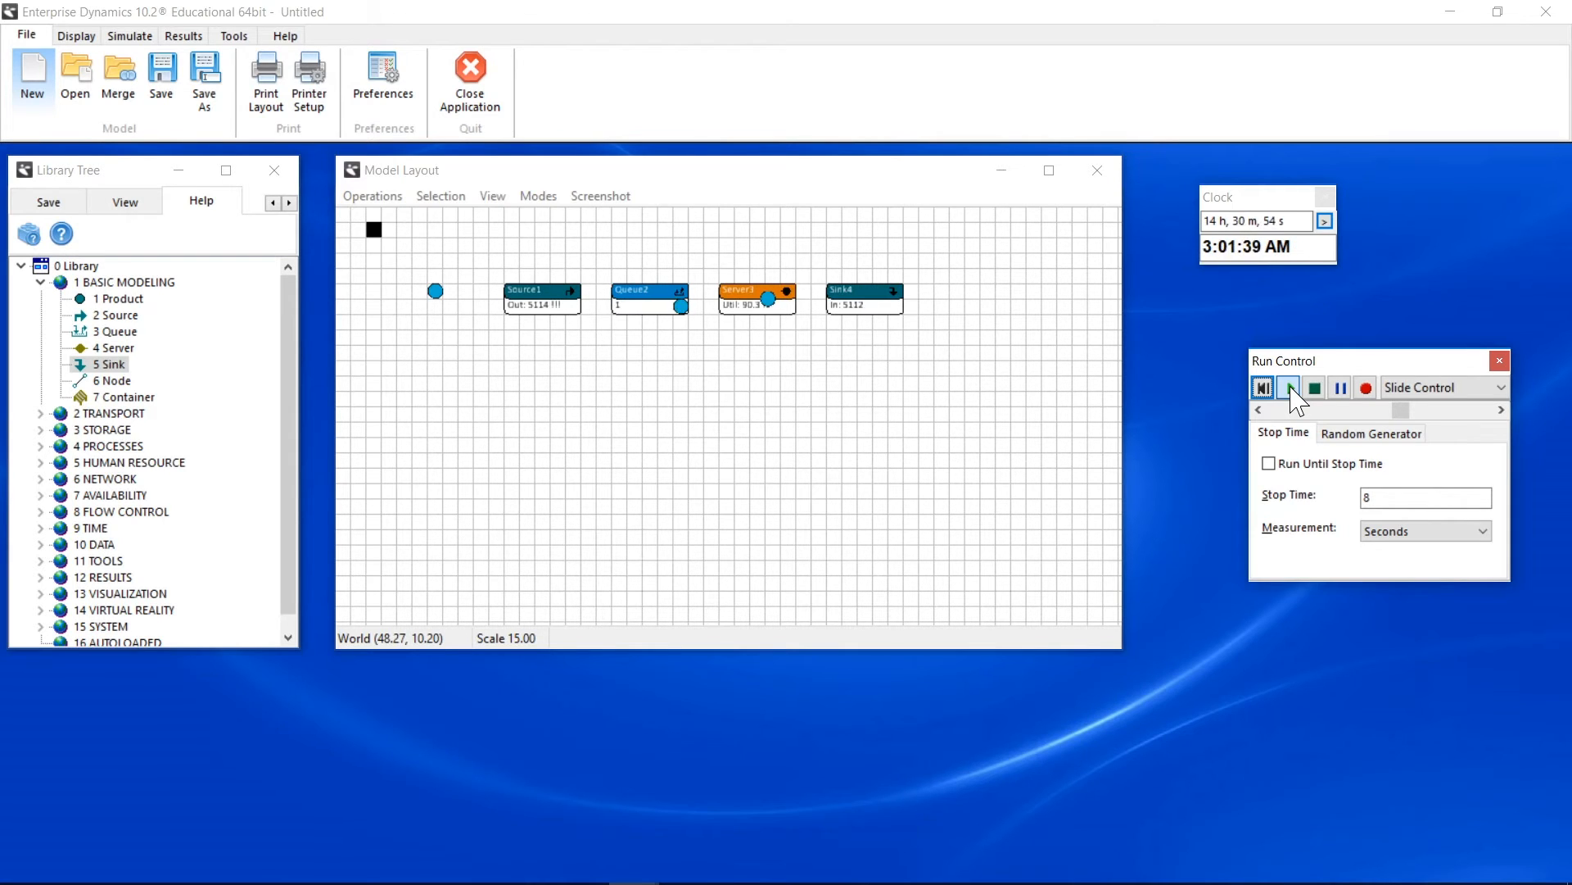
left_click(1289, 387)
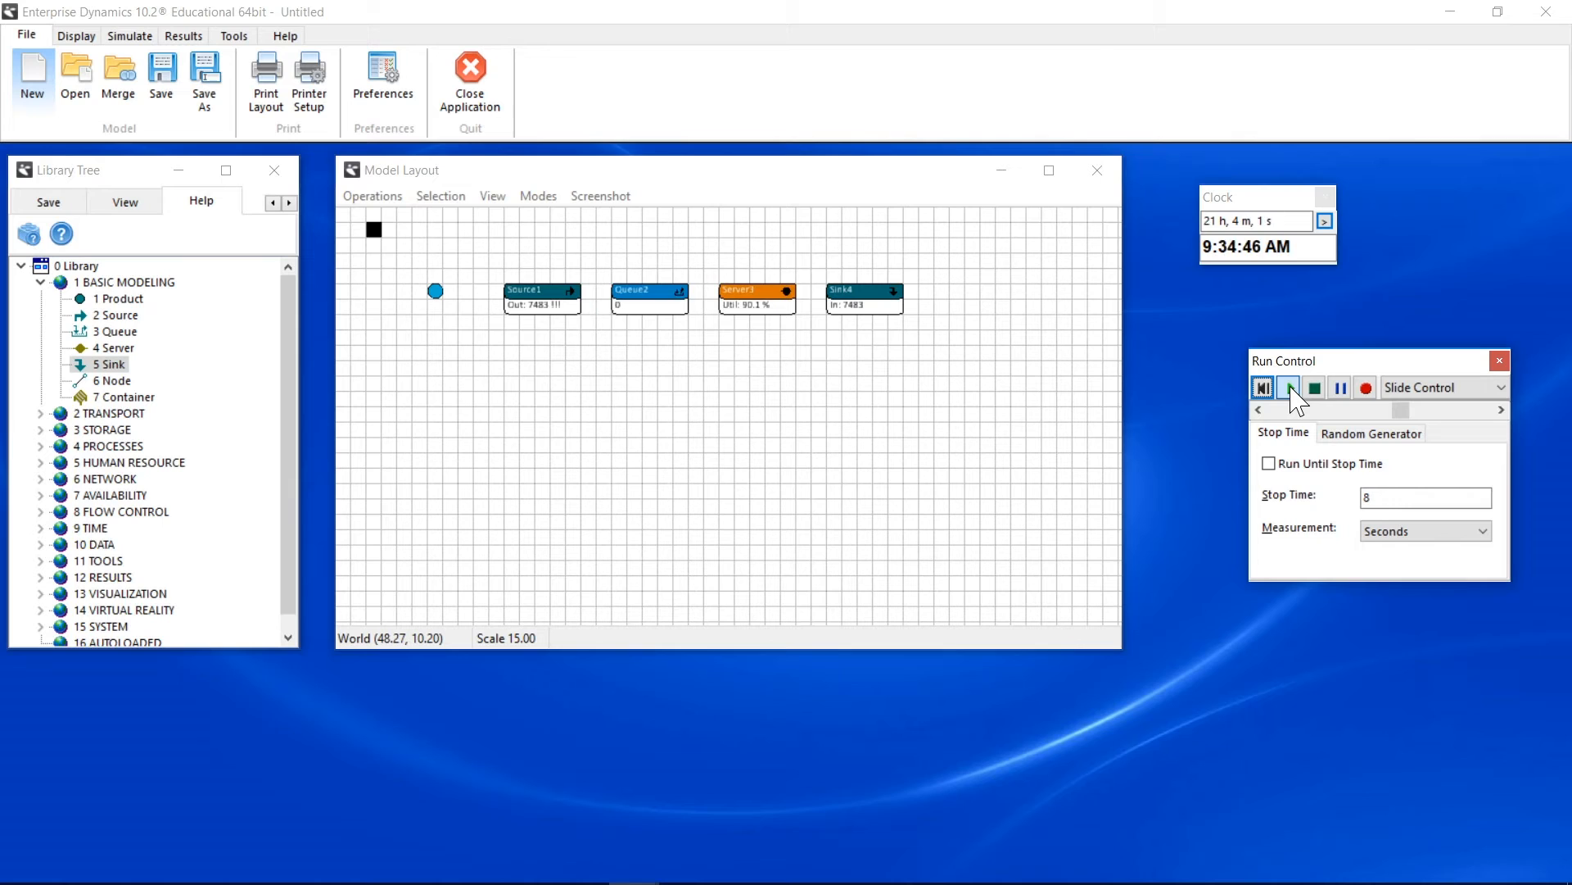
left_click(1289, 387)
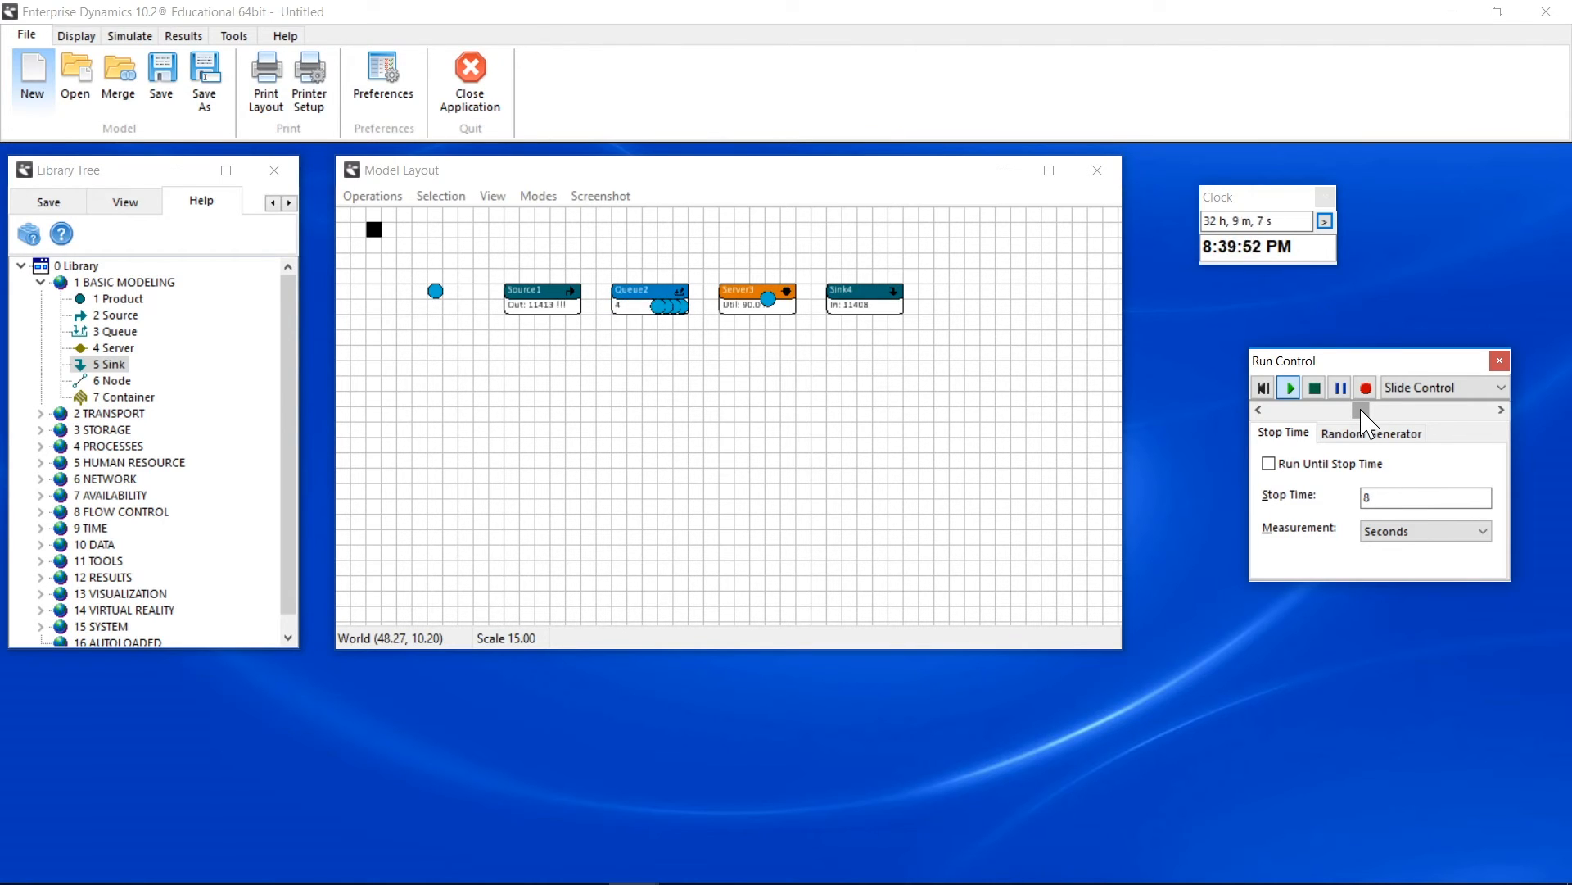
left_click(1288, 387)
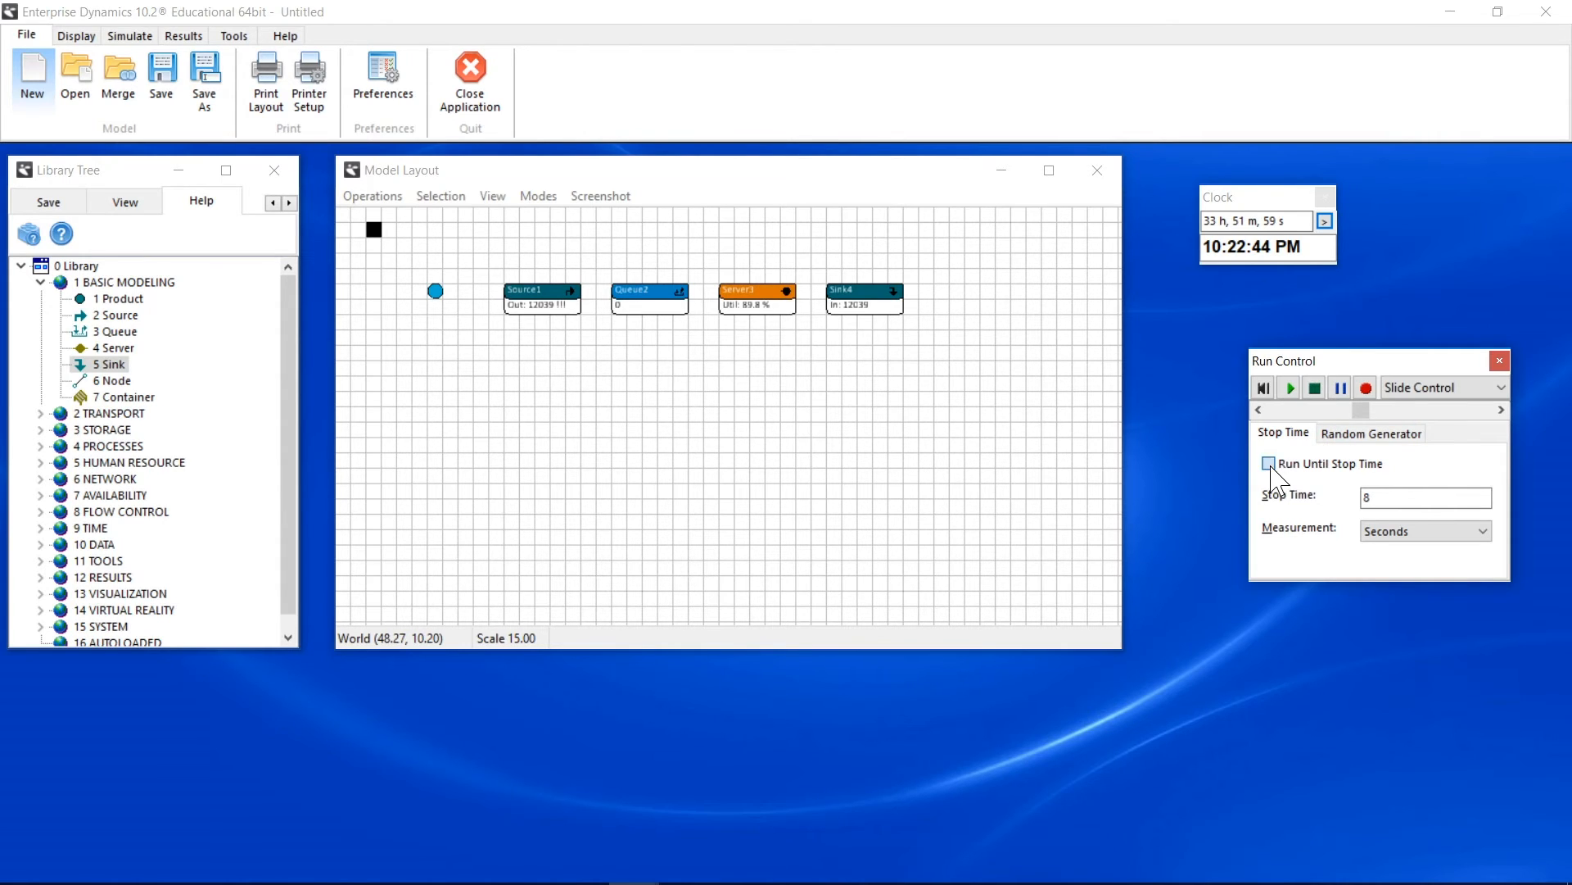
Step: Enable Run Until Stop Time and review Server3's negexp(9) cycle time in its properties
left_click(1268, 464)
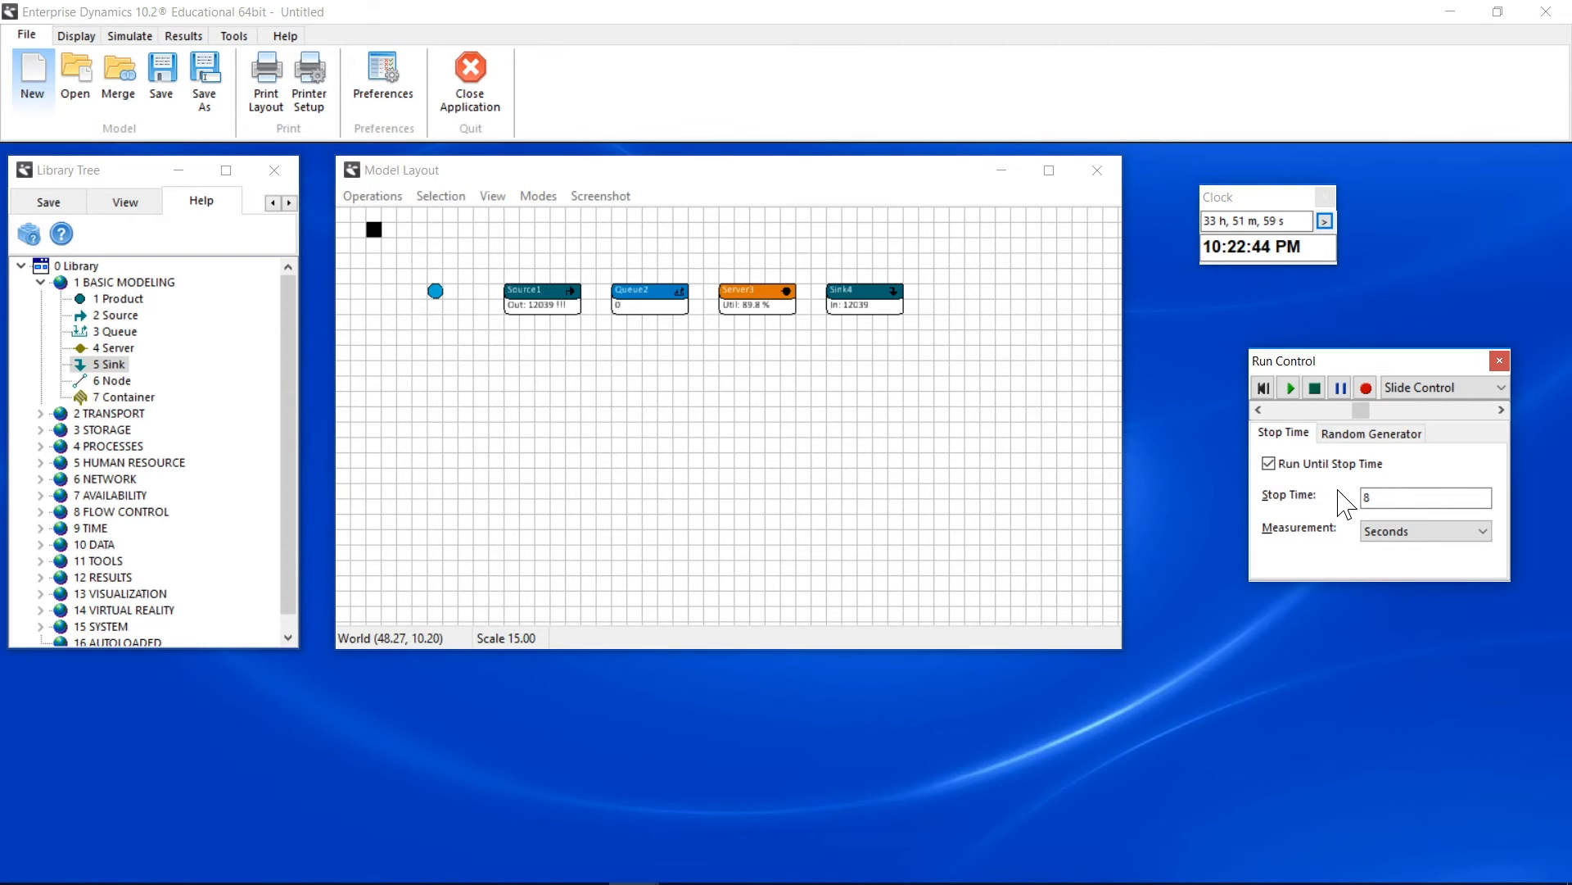
left_click(757, 297)
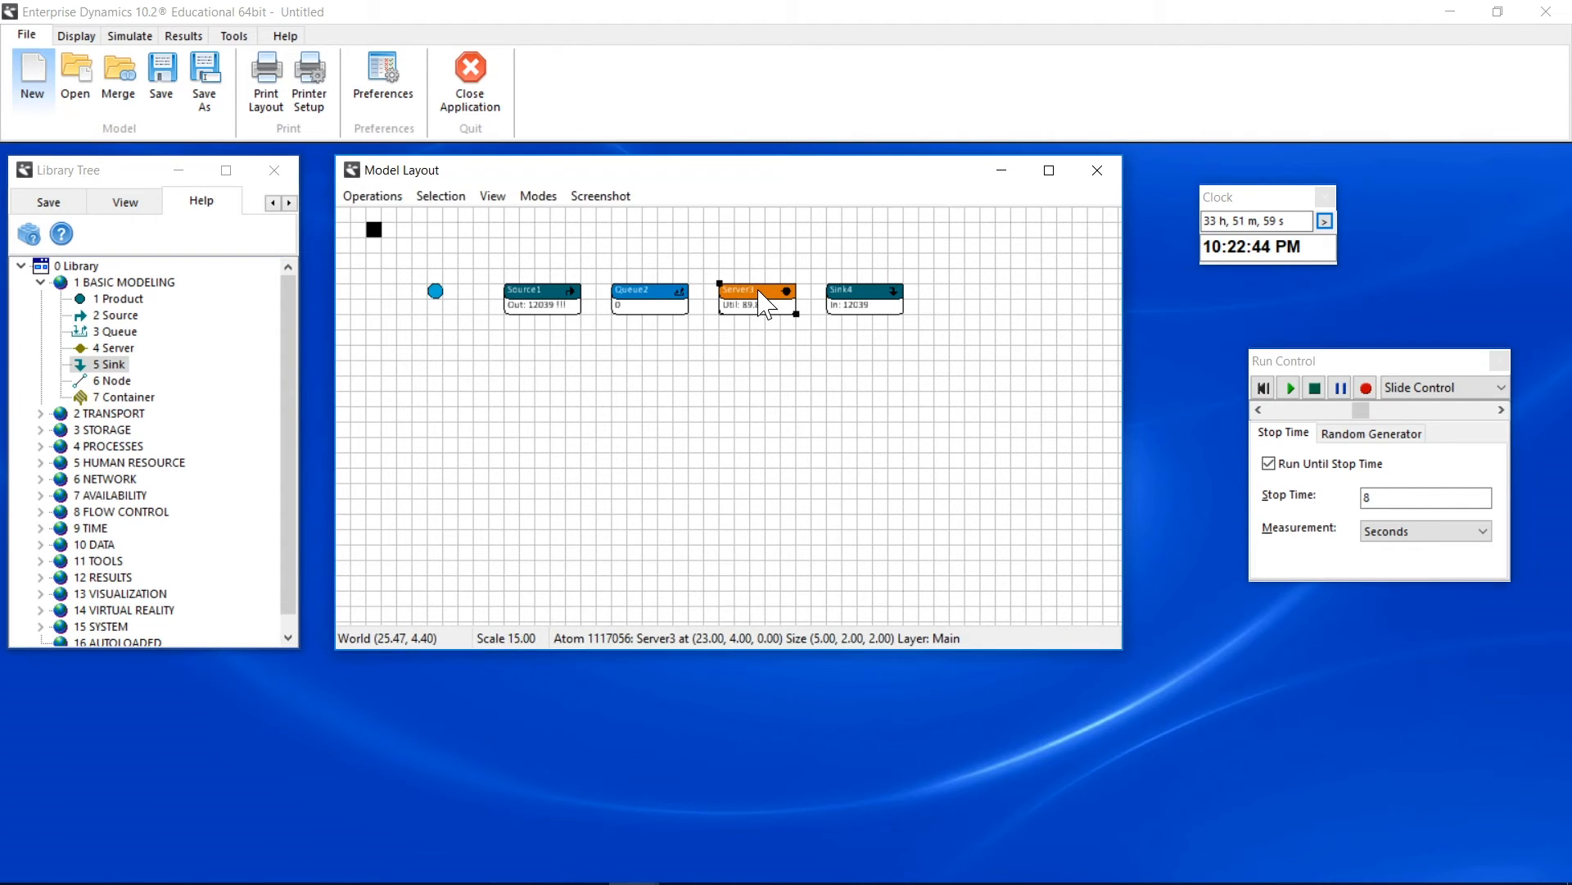
double_click(753, 292)
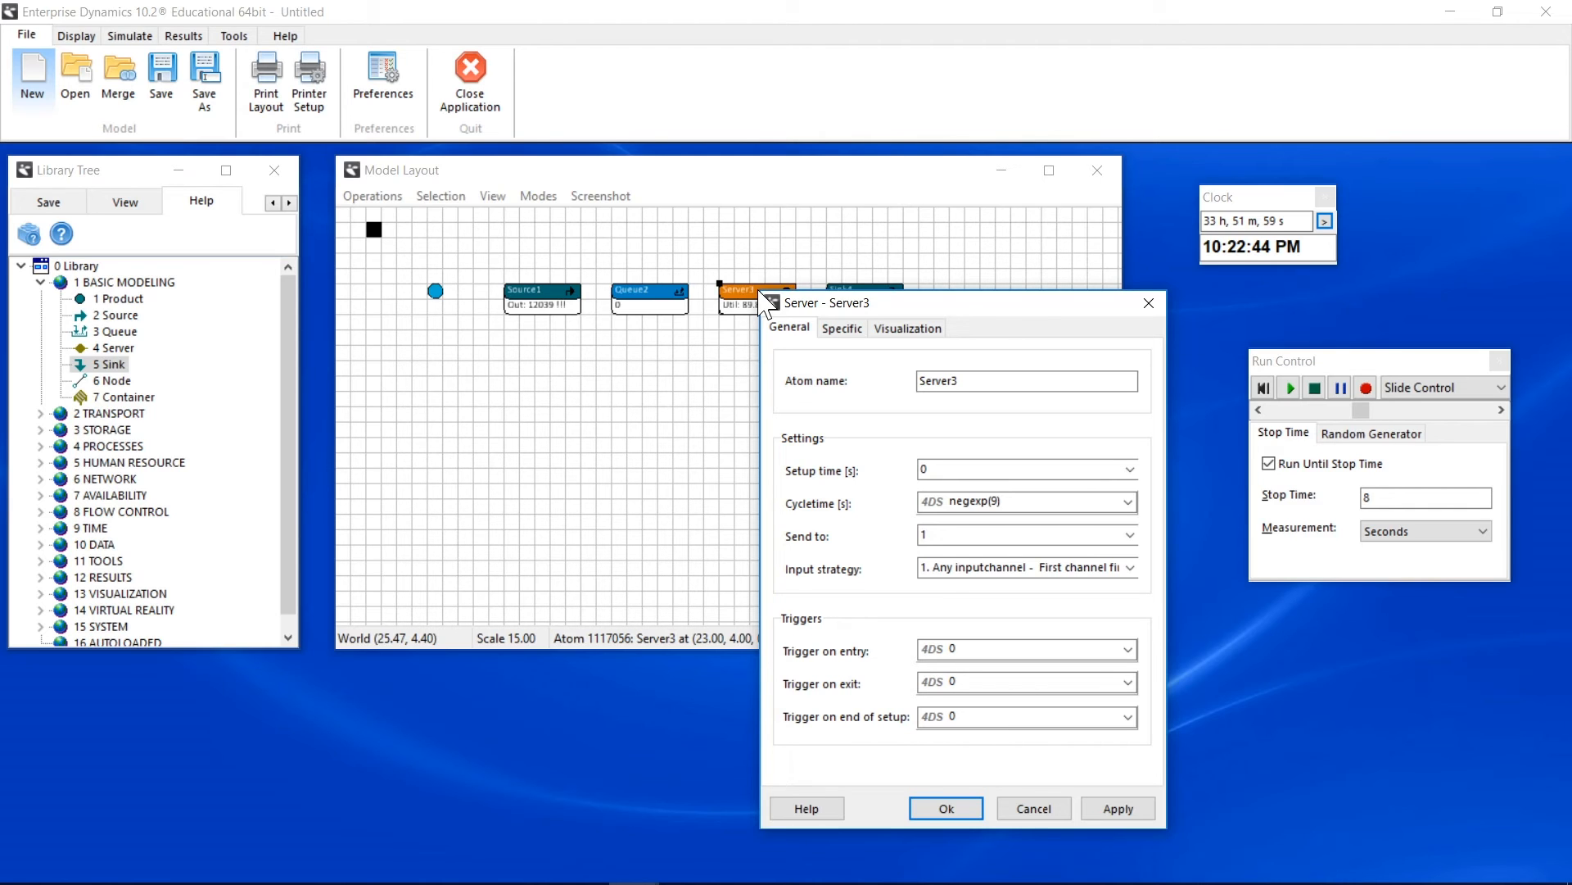
mouse_move(946, 807)
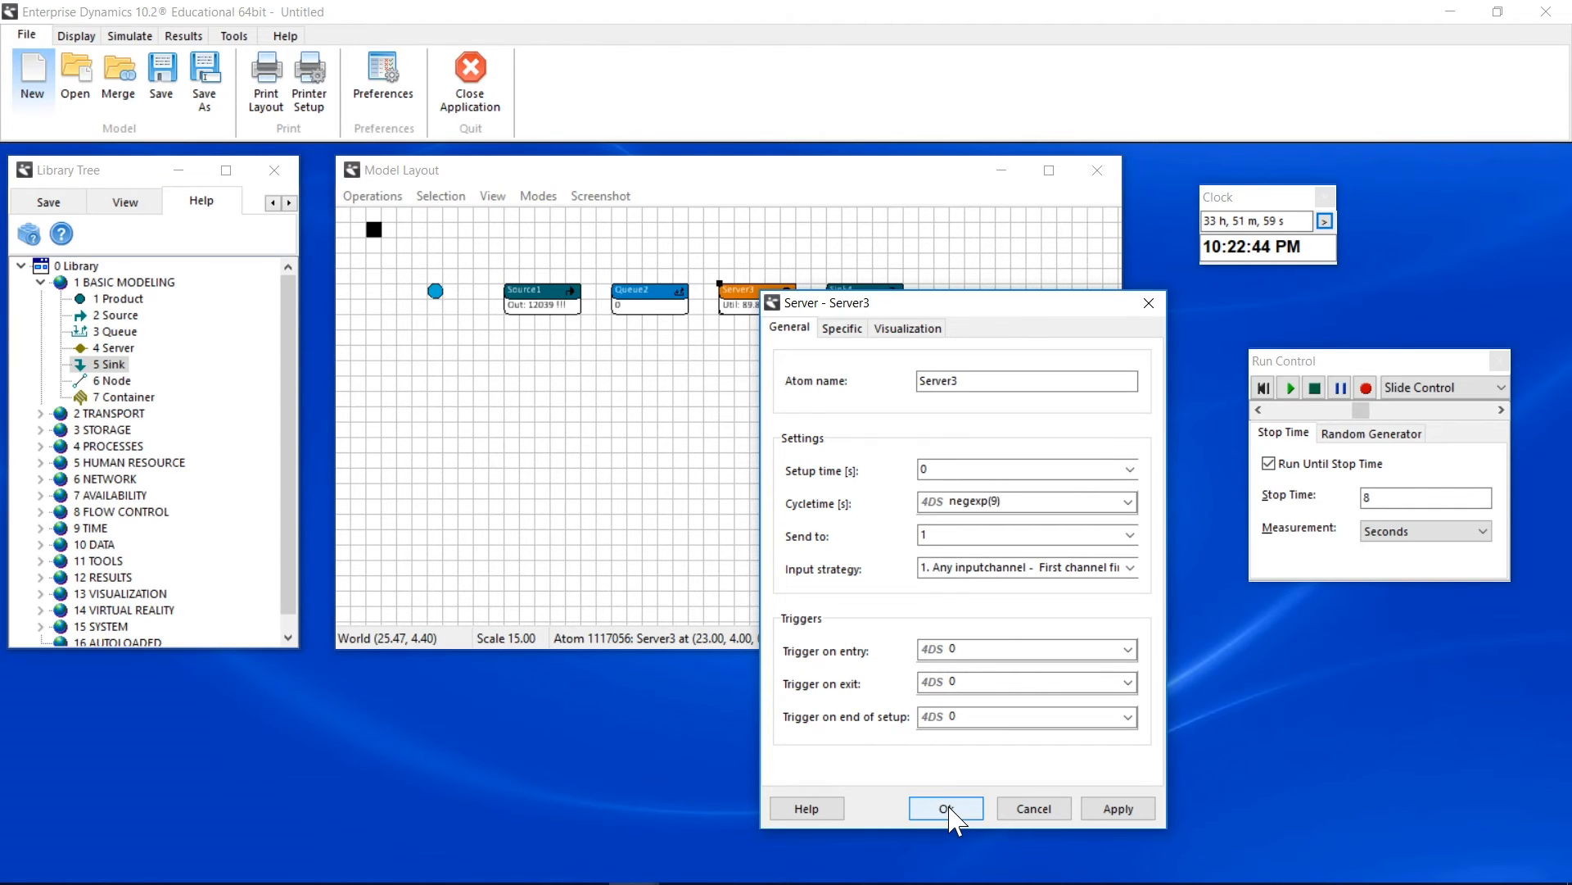
left_click(945, 808)
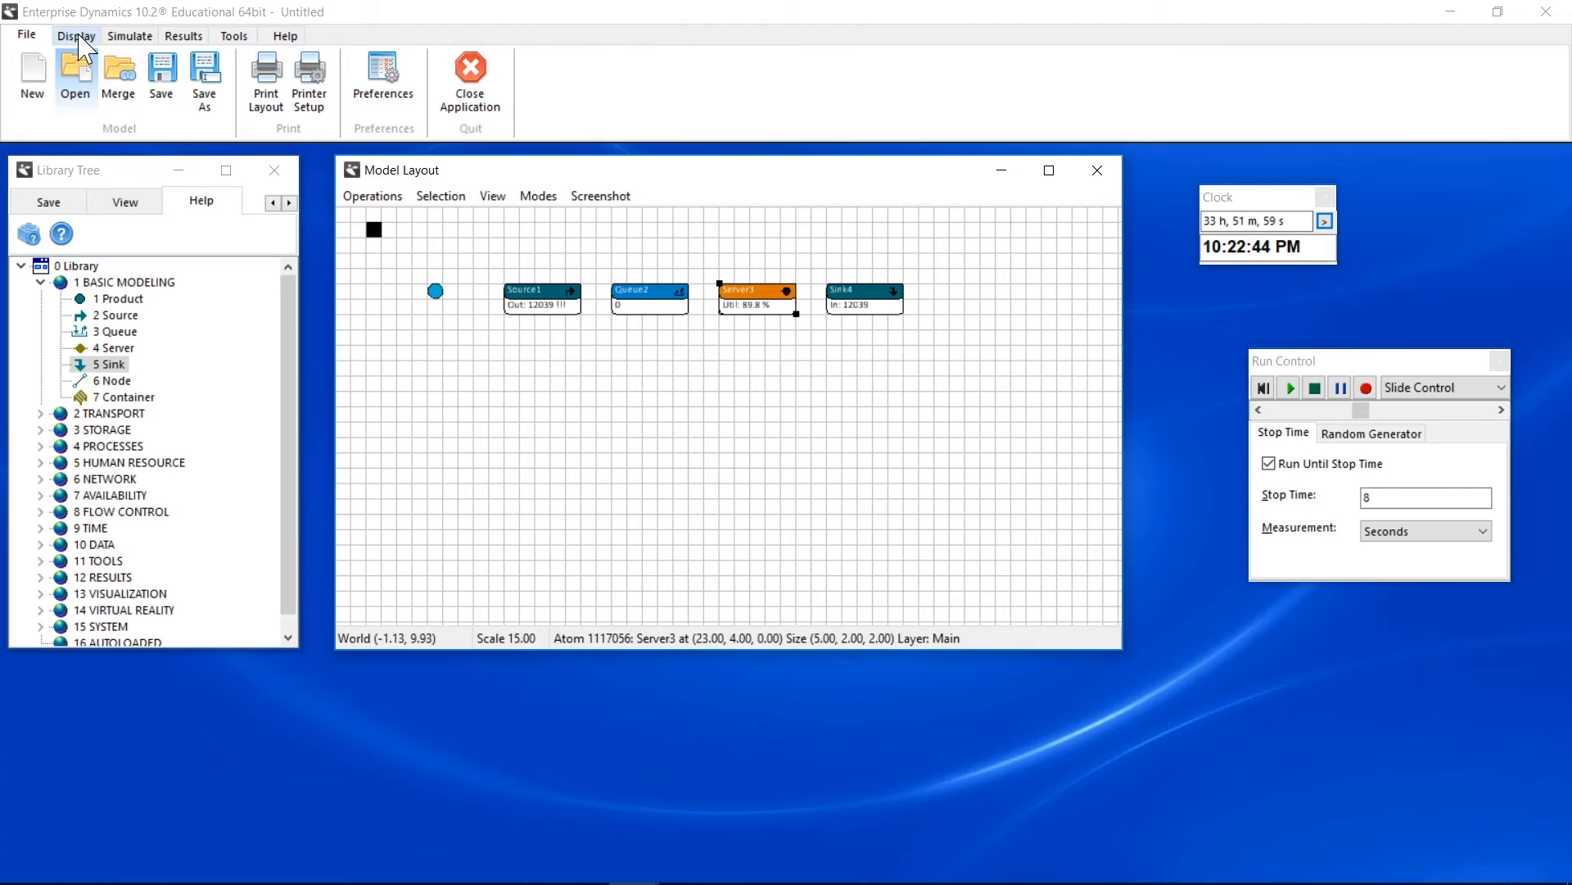
Step: Show the 3D Viewer and add a VR Building around the production line
left_click(75, 34)
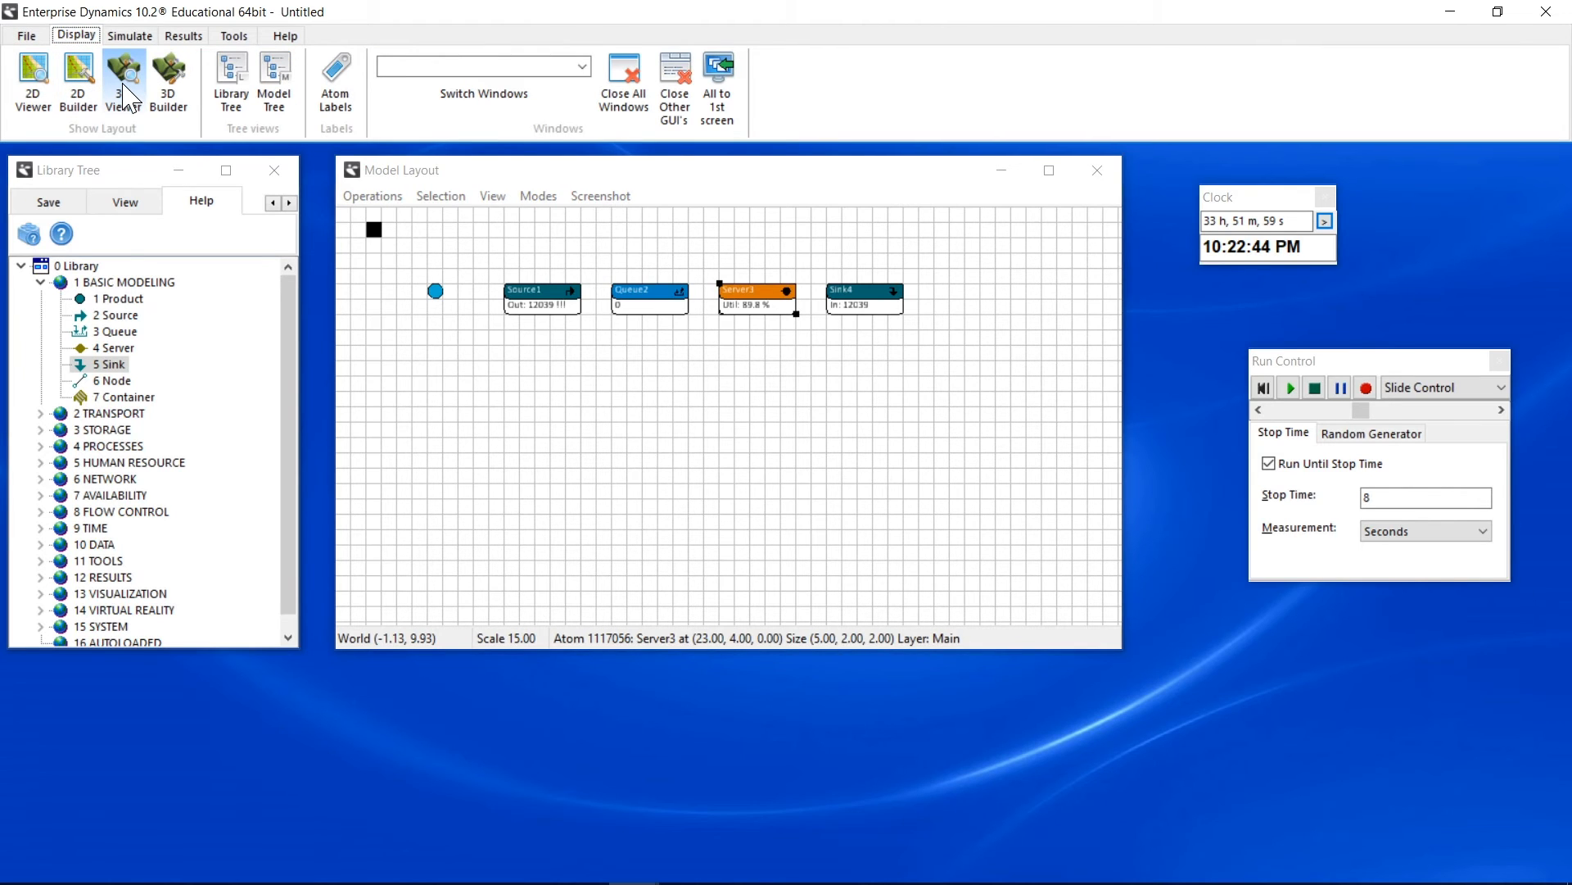
left_click(123, 80)
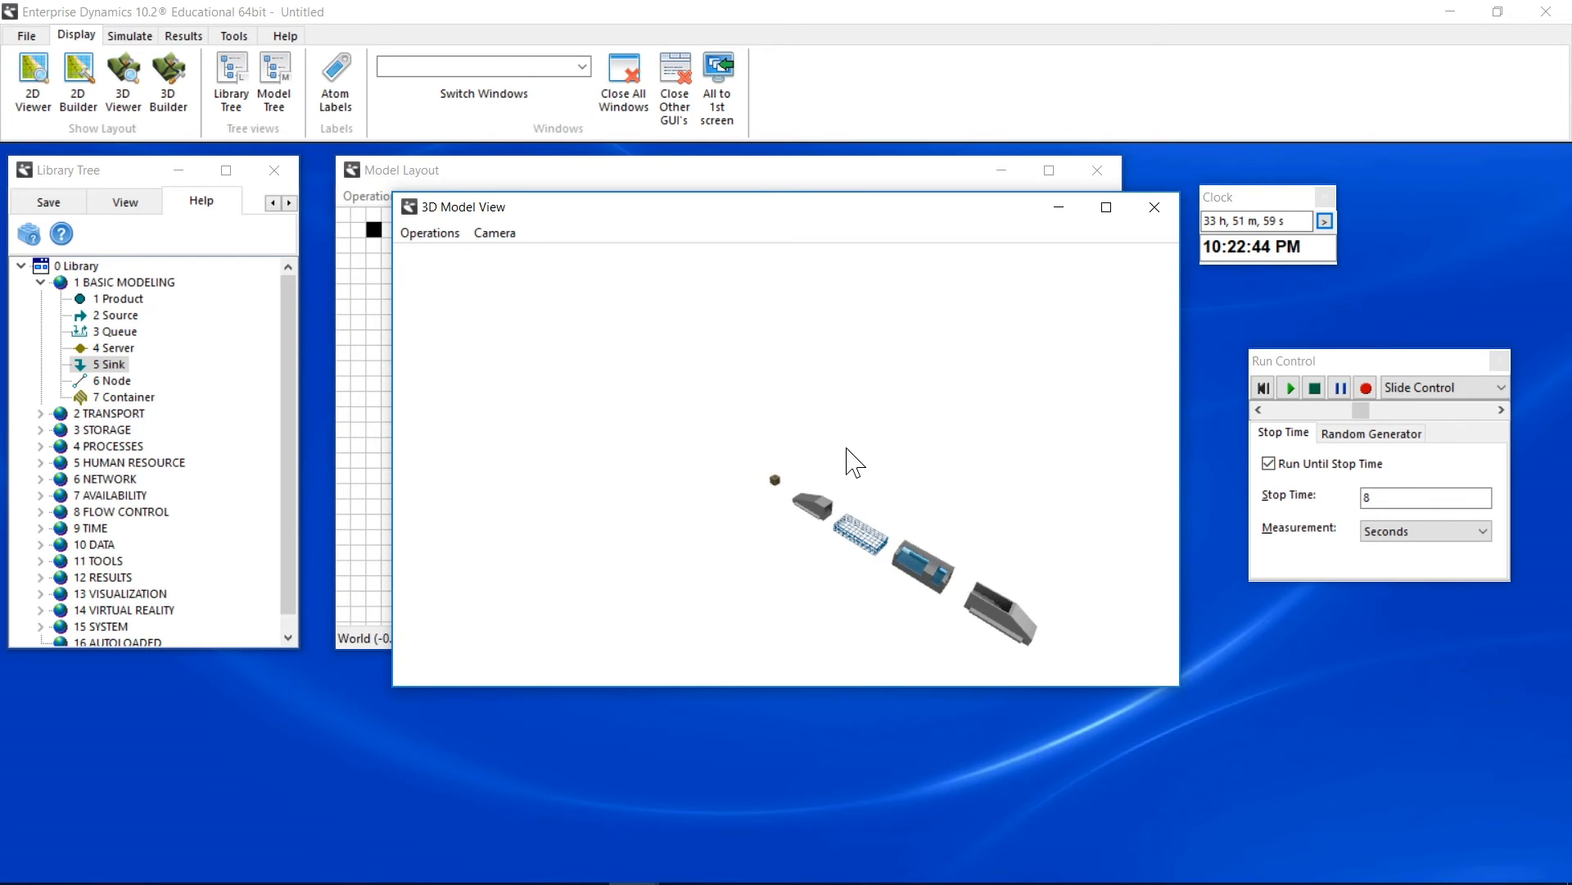
mouse_move(822, 480)
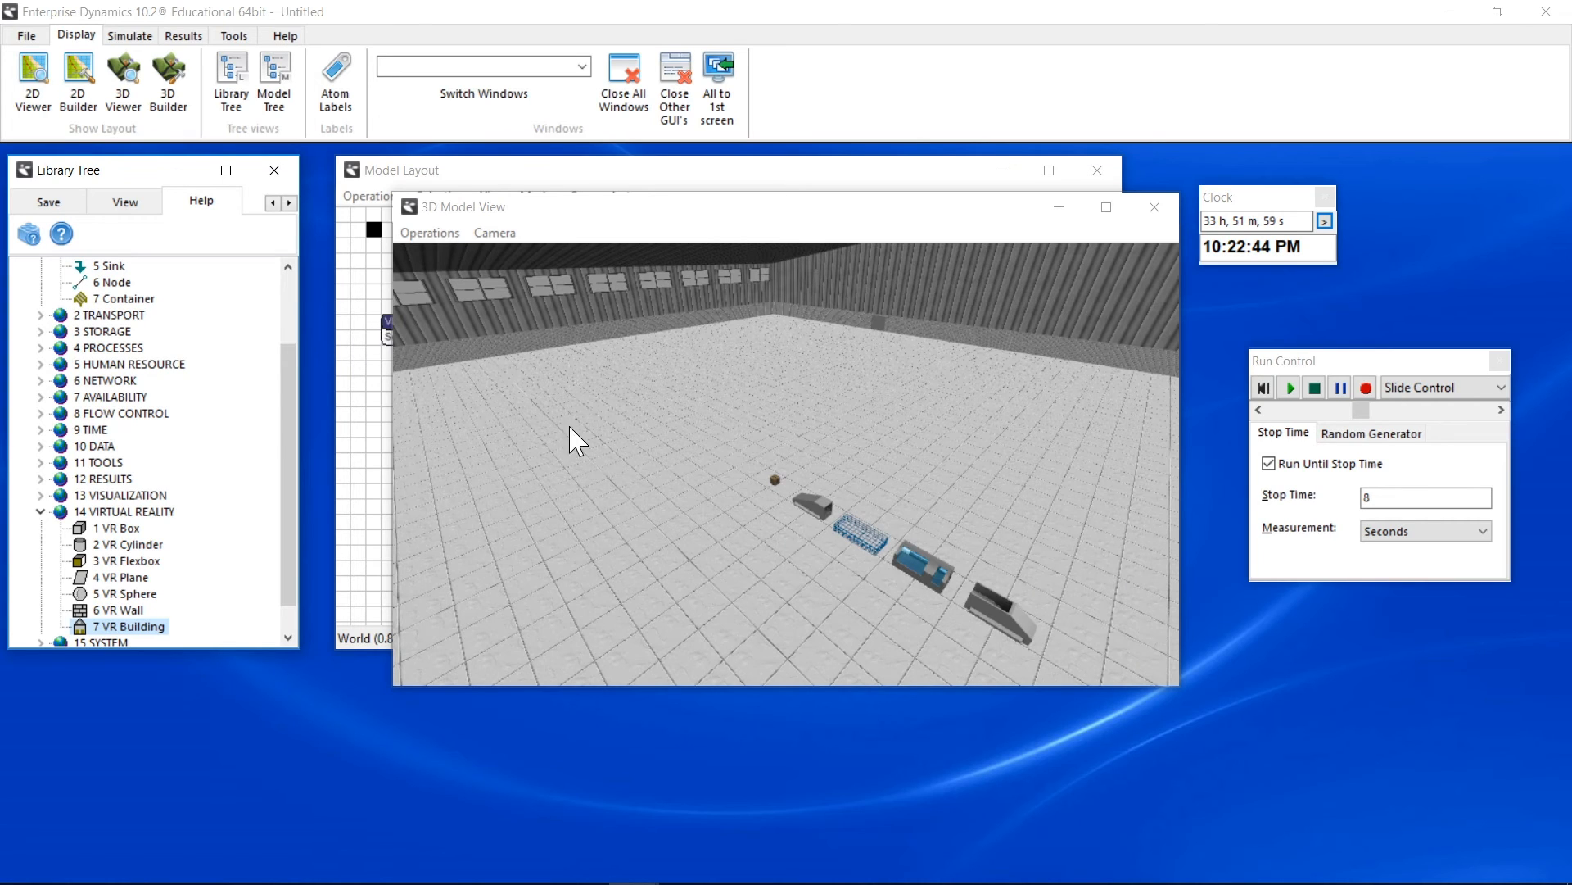
mouse_move(681, 493)
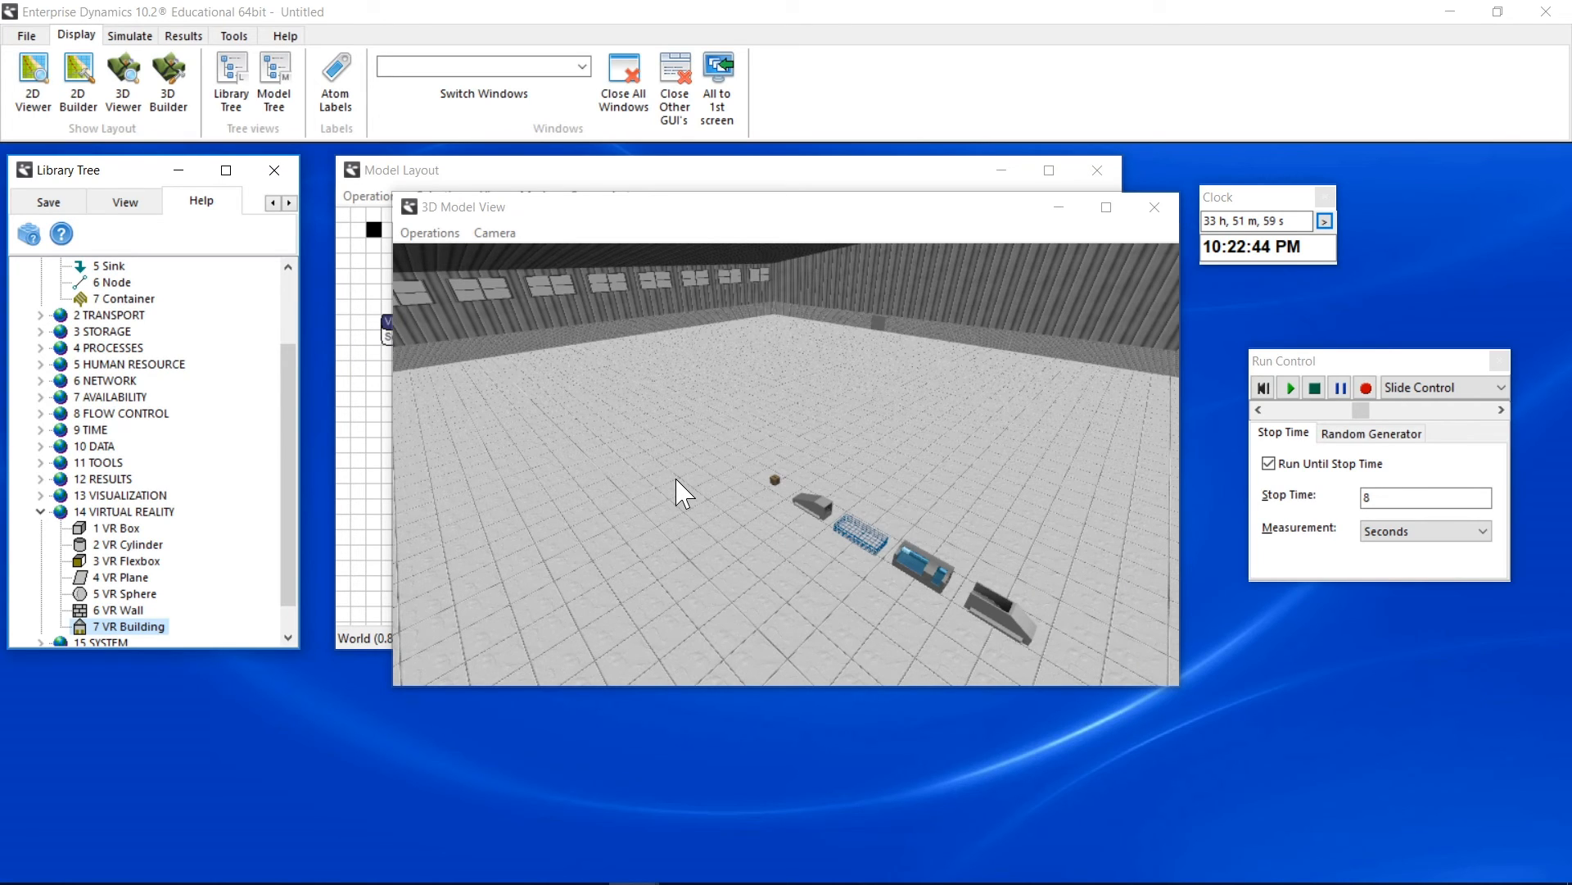
left_click(1153, 206)
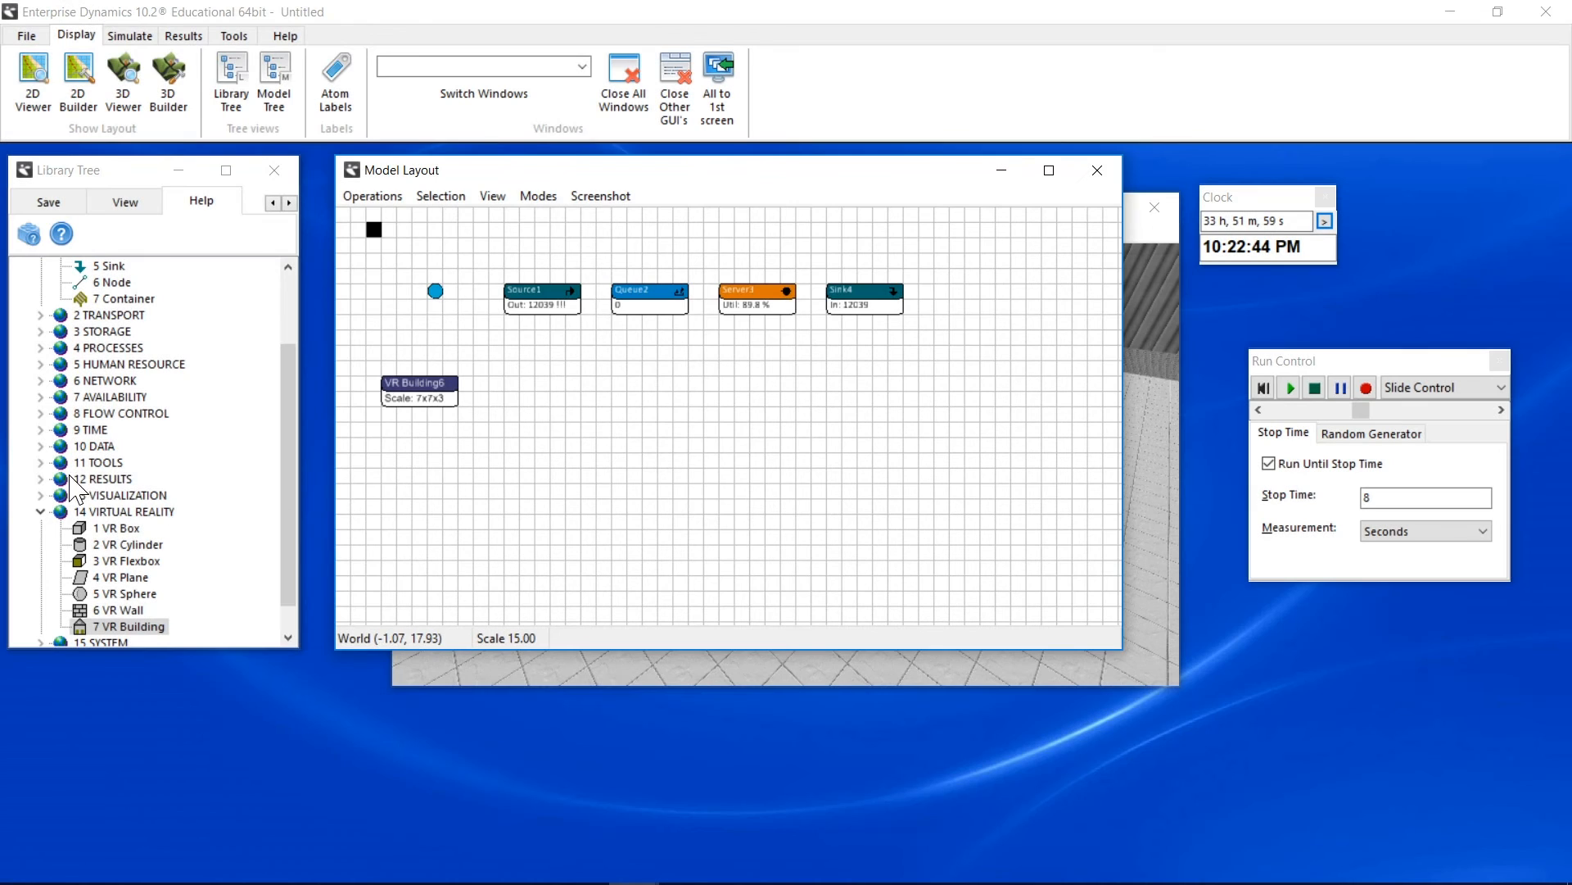
Step: Link a StatusMonitor to Server3 and rerun the model to show its busy/idle pie chart
left_click(41, 446)
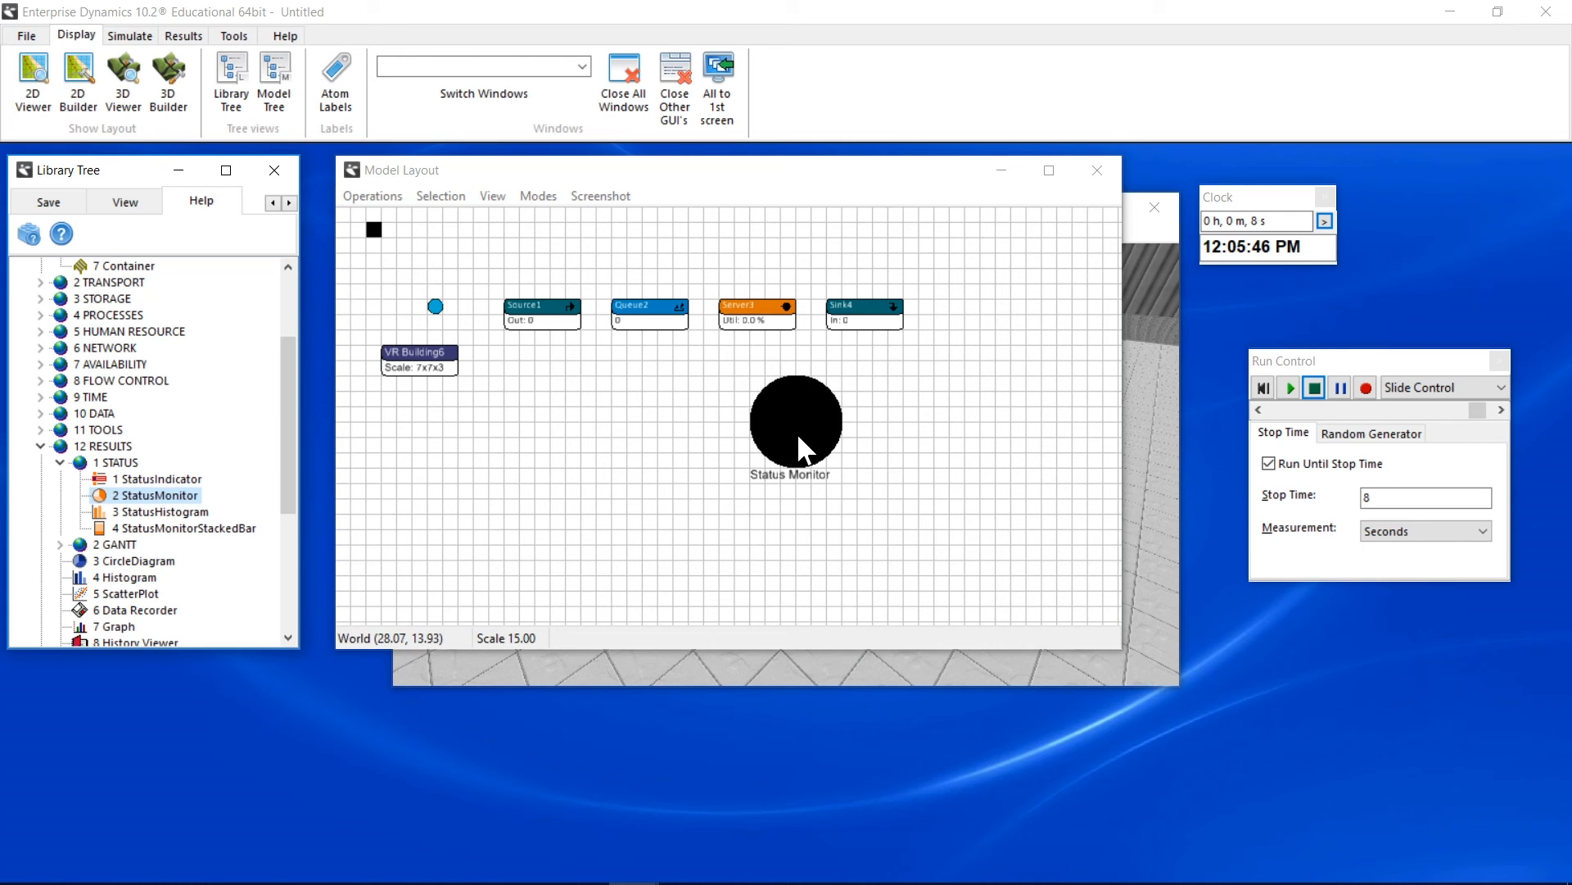
double_click(796, 415)
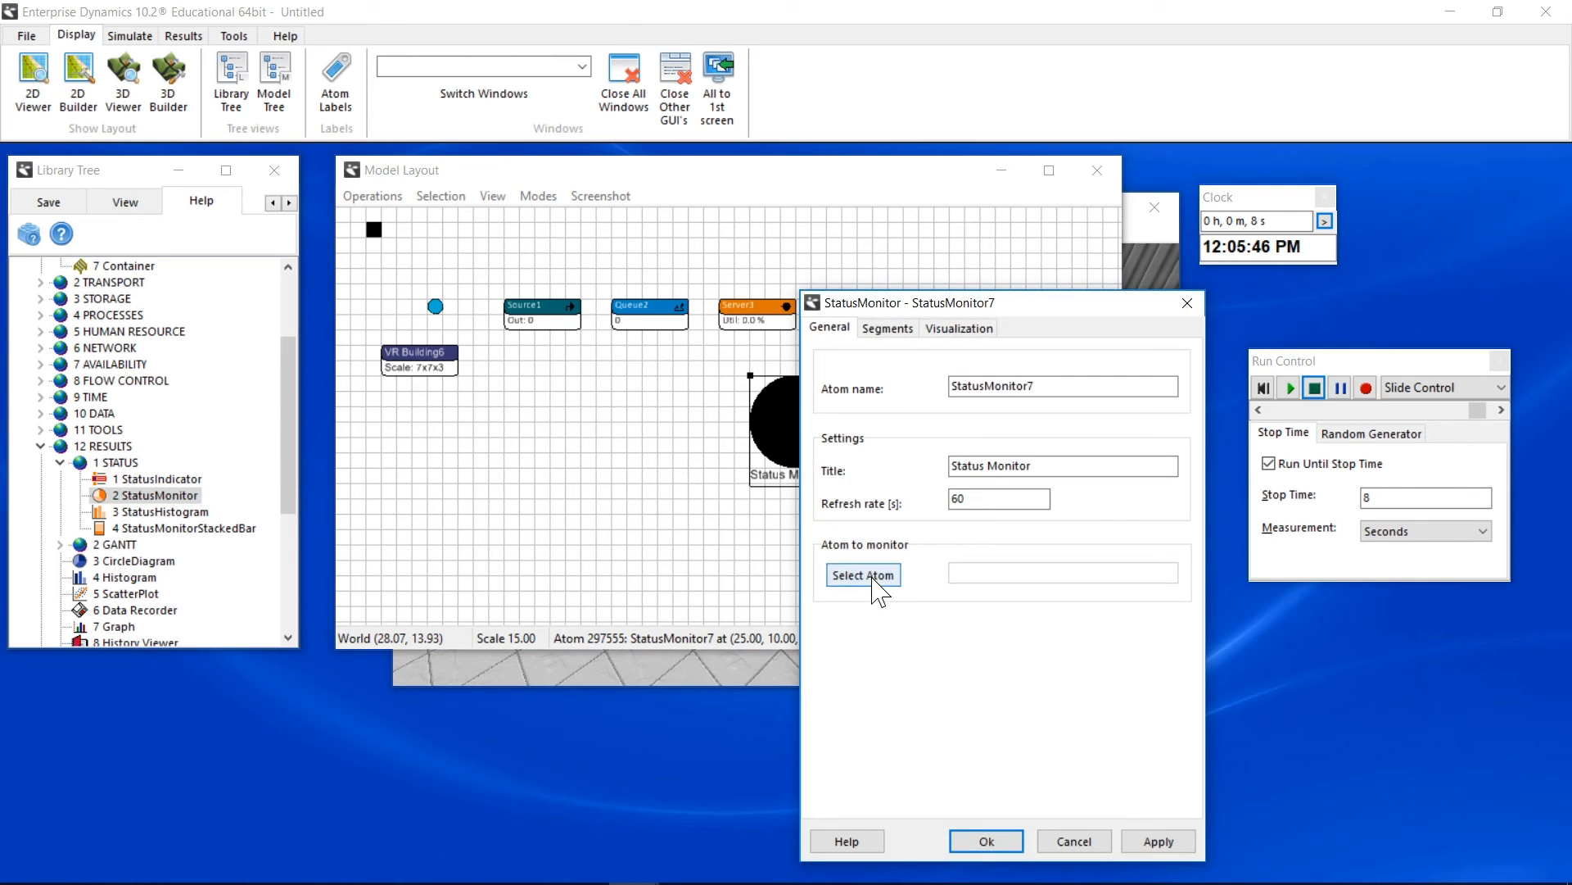
left_click(862, 575)
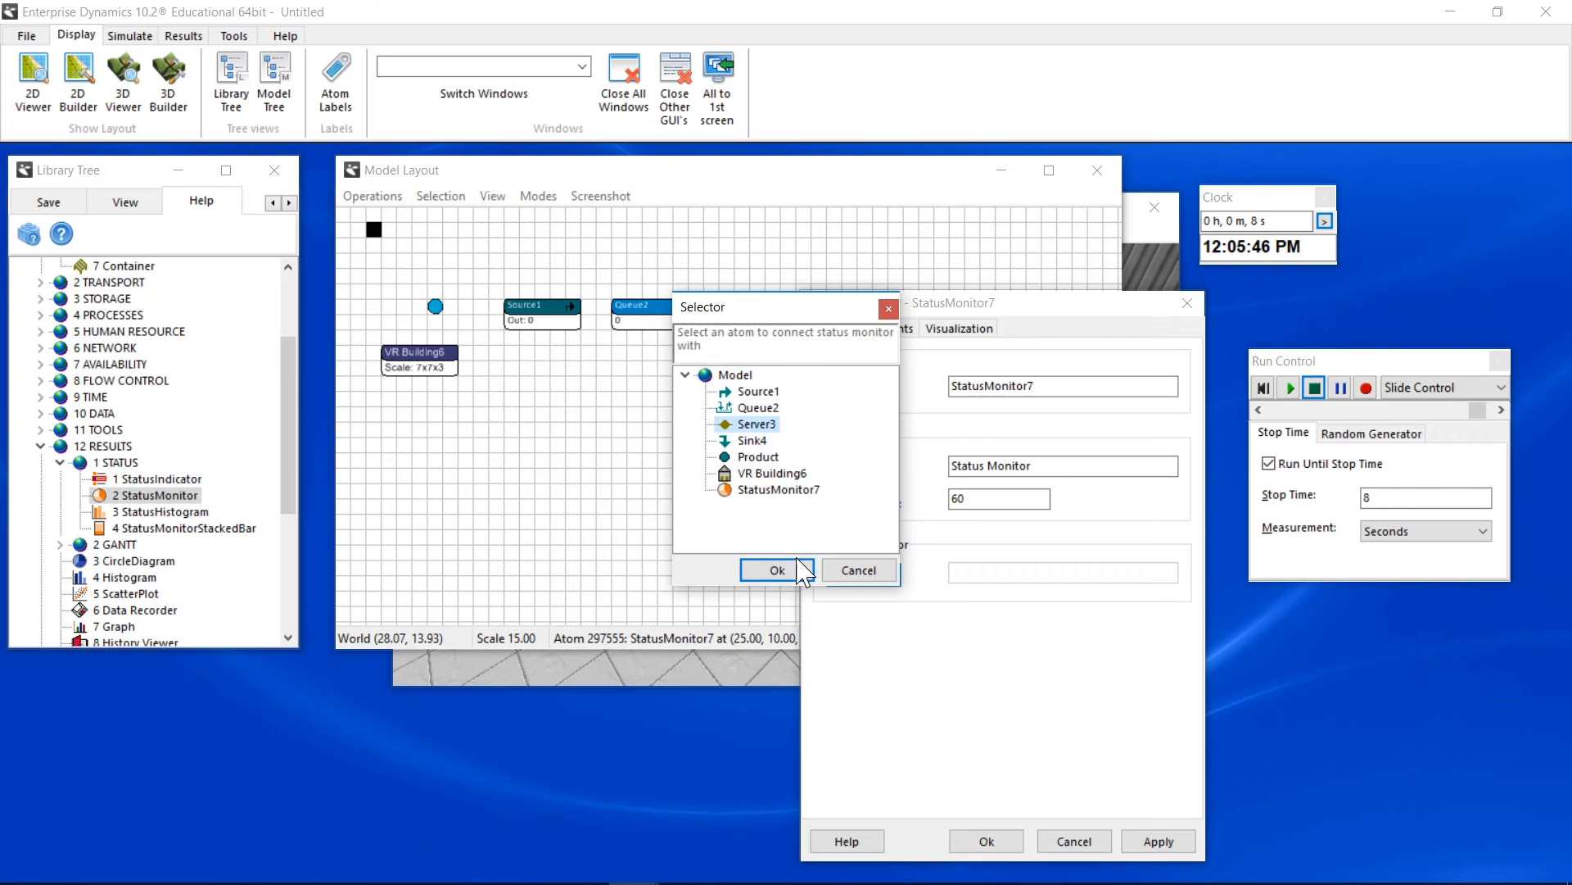
left_click(777, 570)
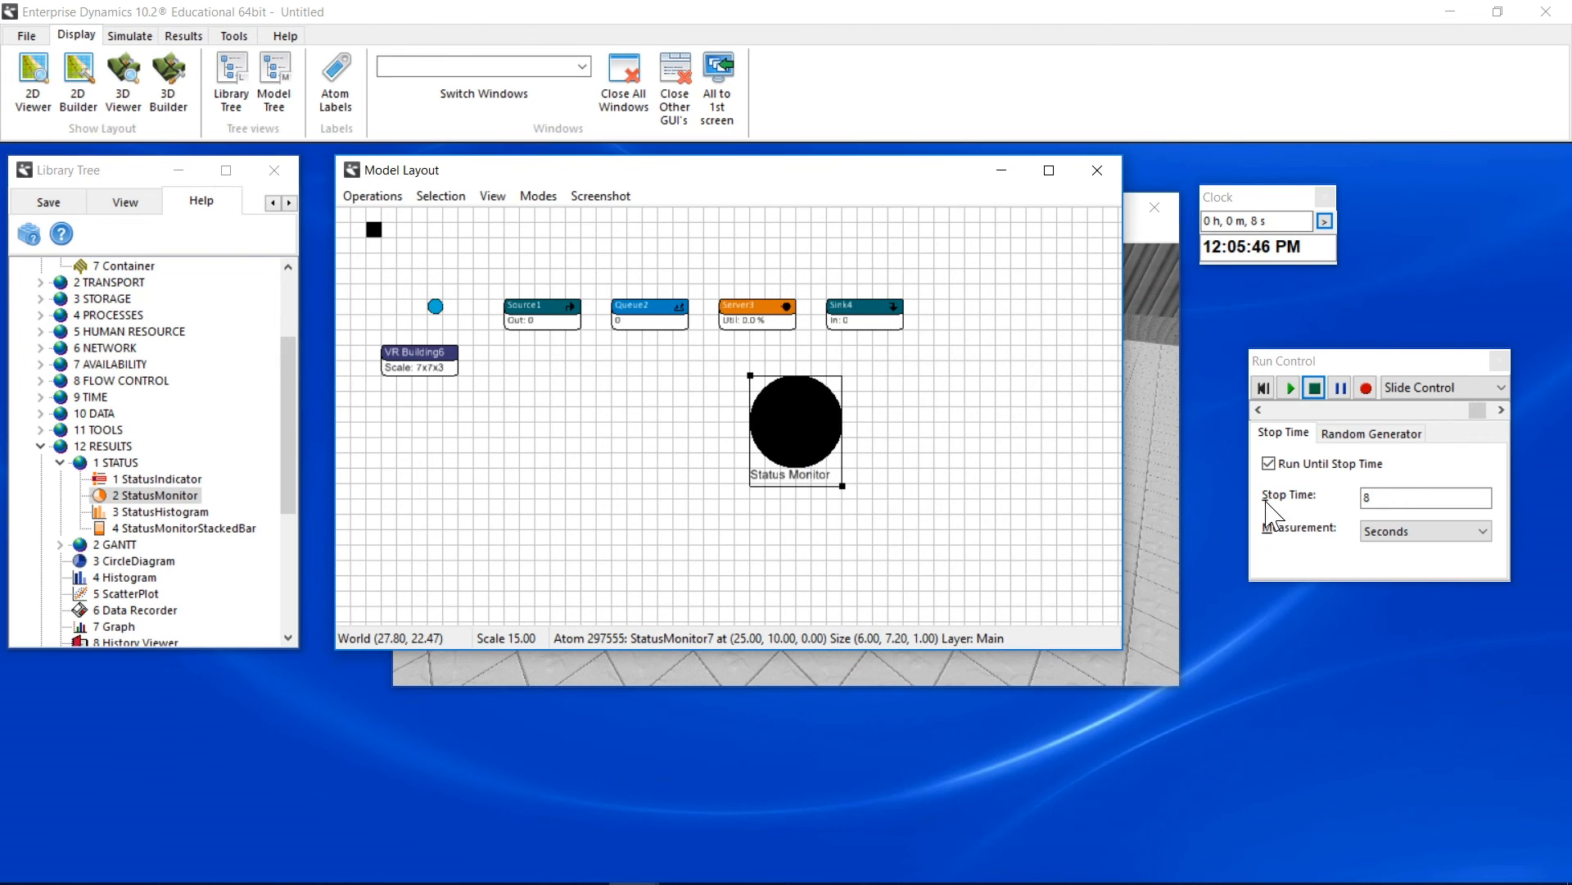
left_click(1313, 388)
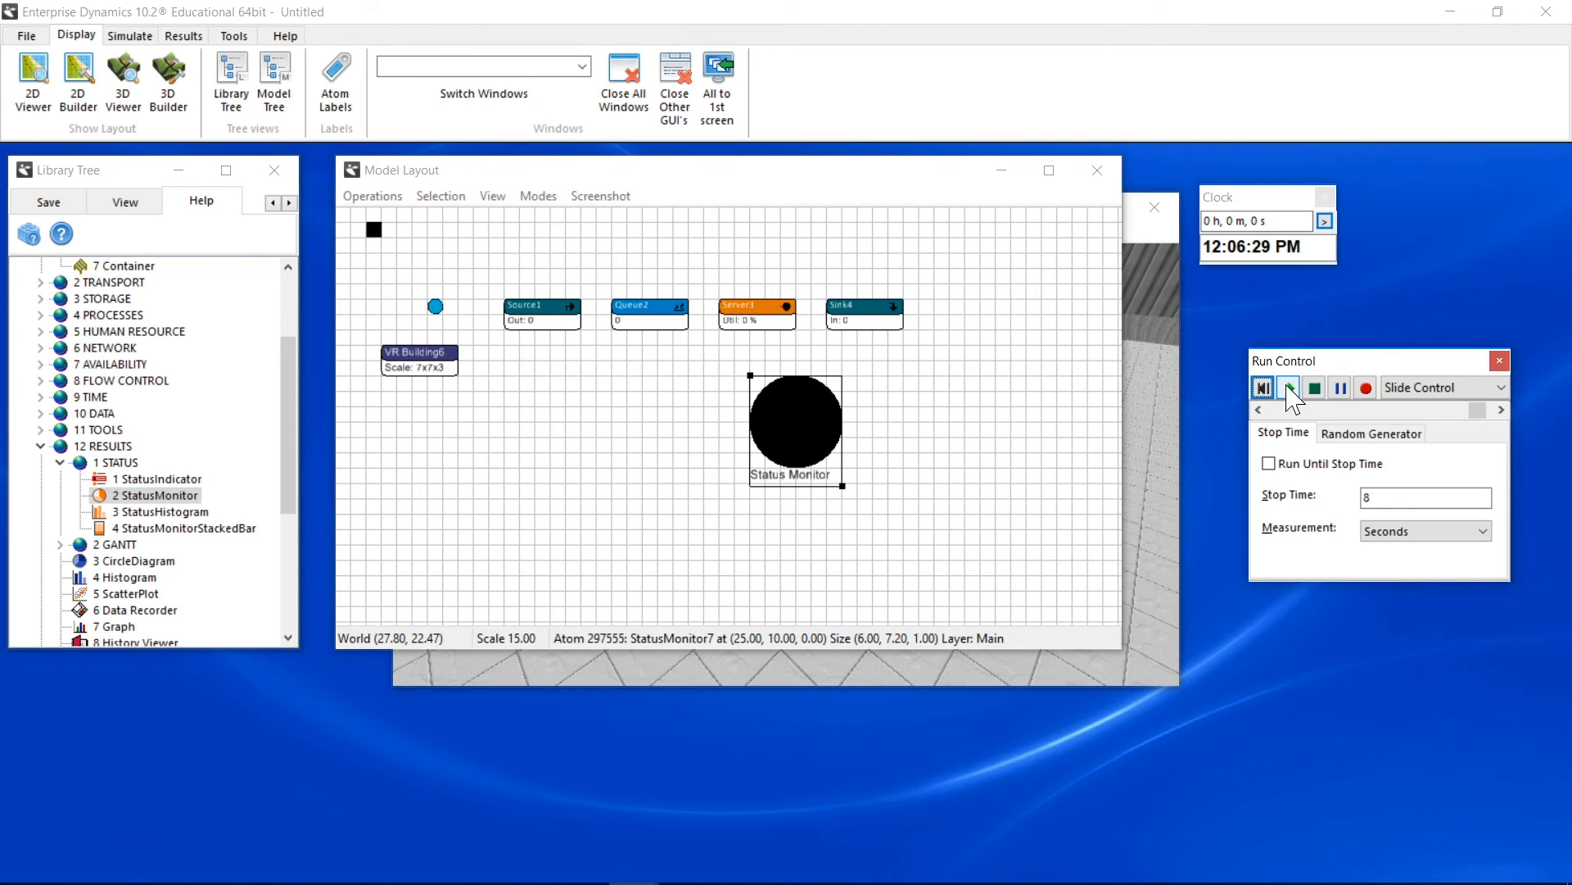
left_click(1289, 387)
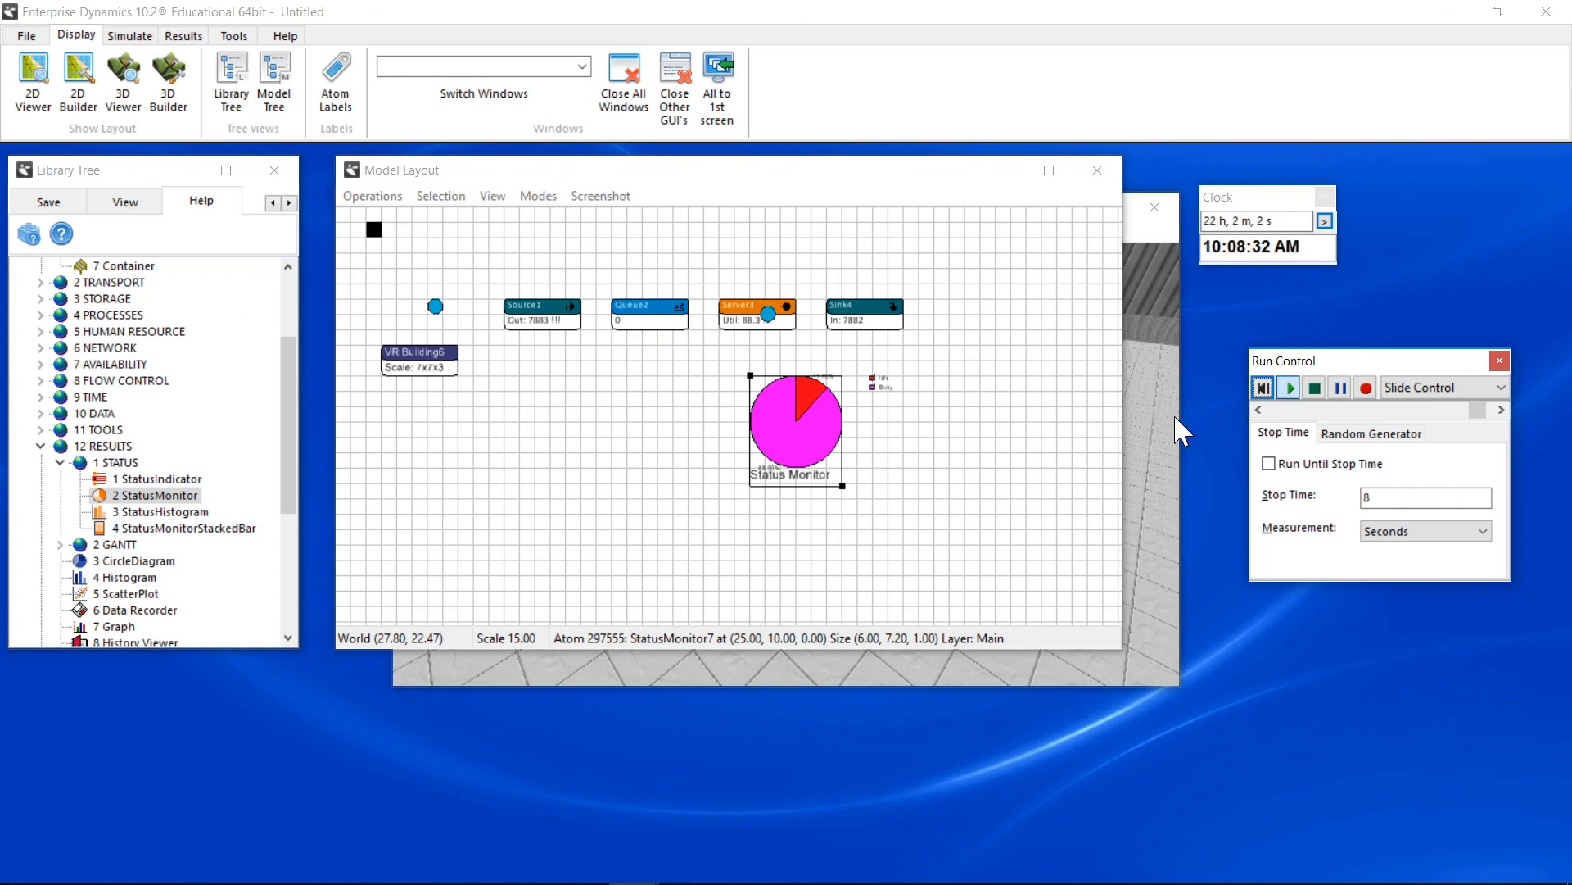